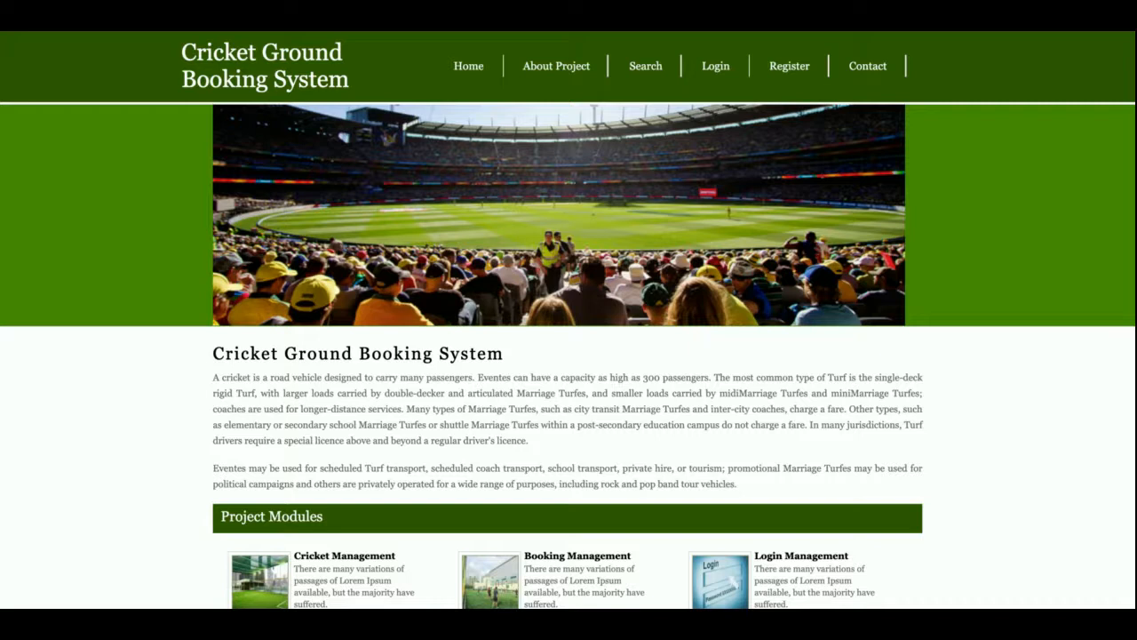
{"action": "mouse_move", "coordinate": [575, 425]}
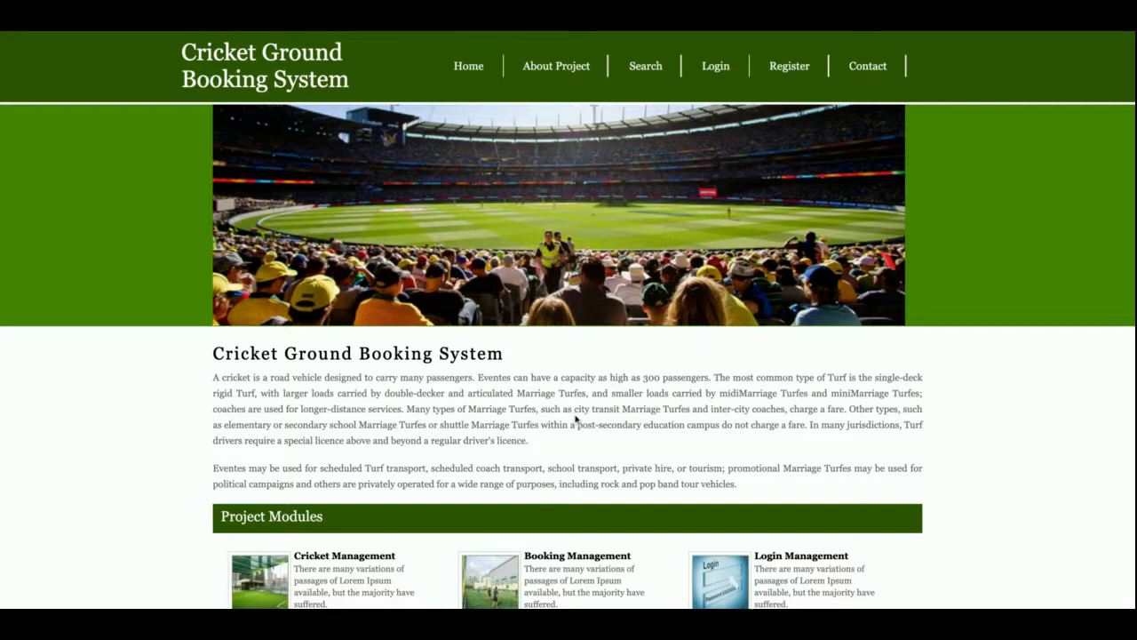
- Scroll the home page, then go to the About Project page
{"action": "scroll", "scroll_direction": "down", "scroll_amount": 3}
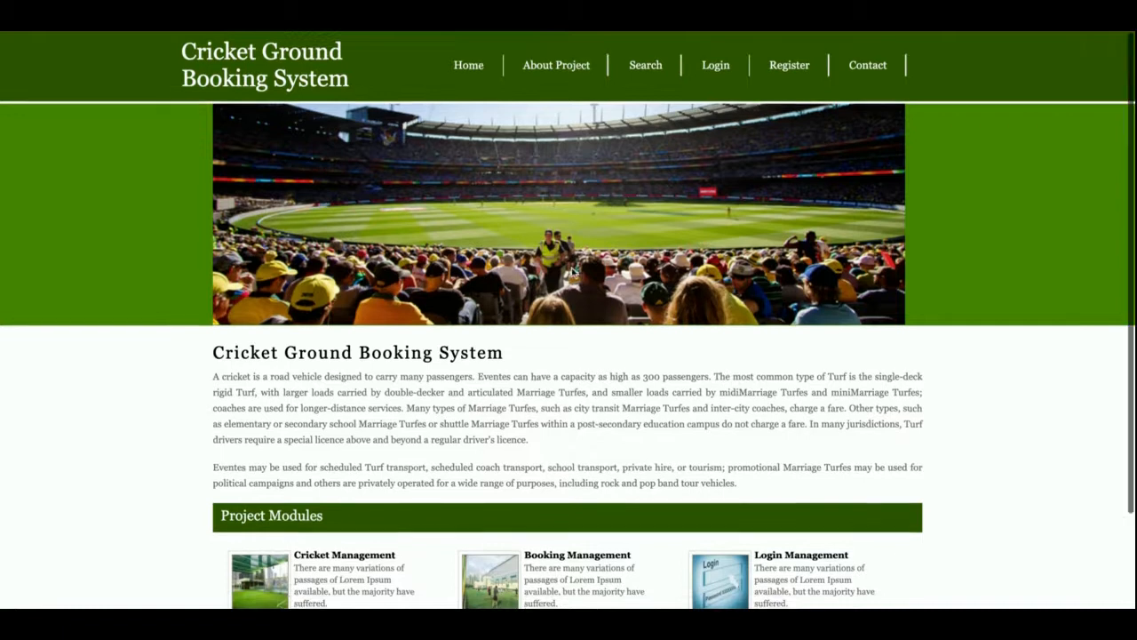
{"action": "left_click", "coordinate": [555, 64]}
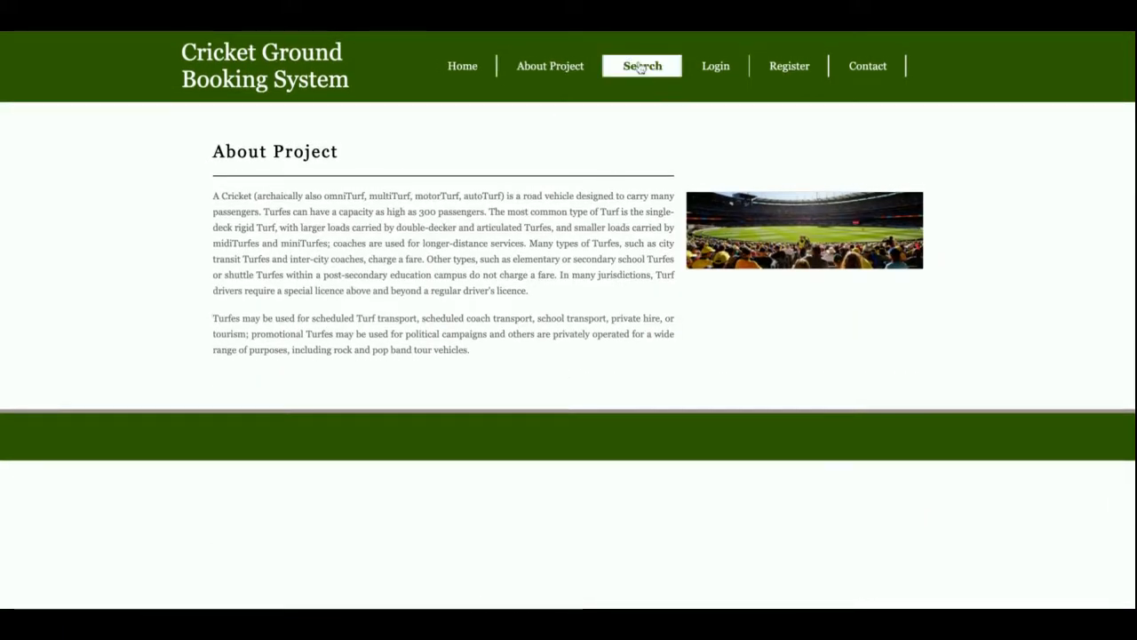
- Search Mumbai grounds for 07/24/2020, find none, and return to the empty search form
{"action": "left_click", "coordinate": [642, 64]}
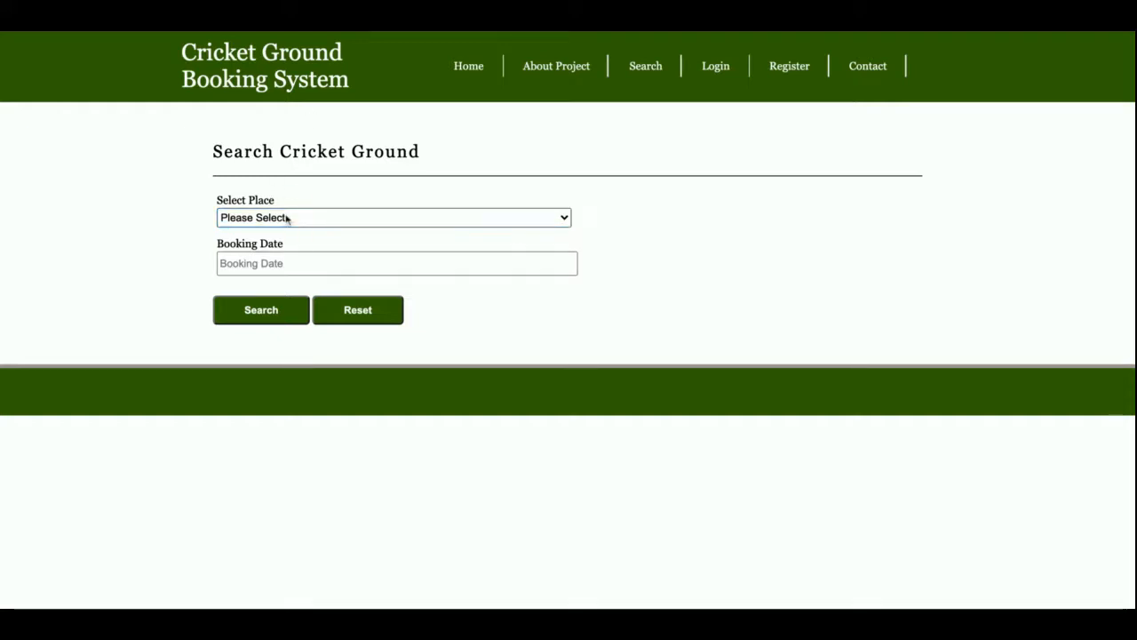
{"action": "left_click", "coordinate": [393, 216]}
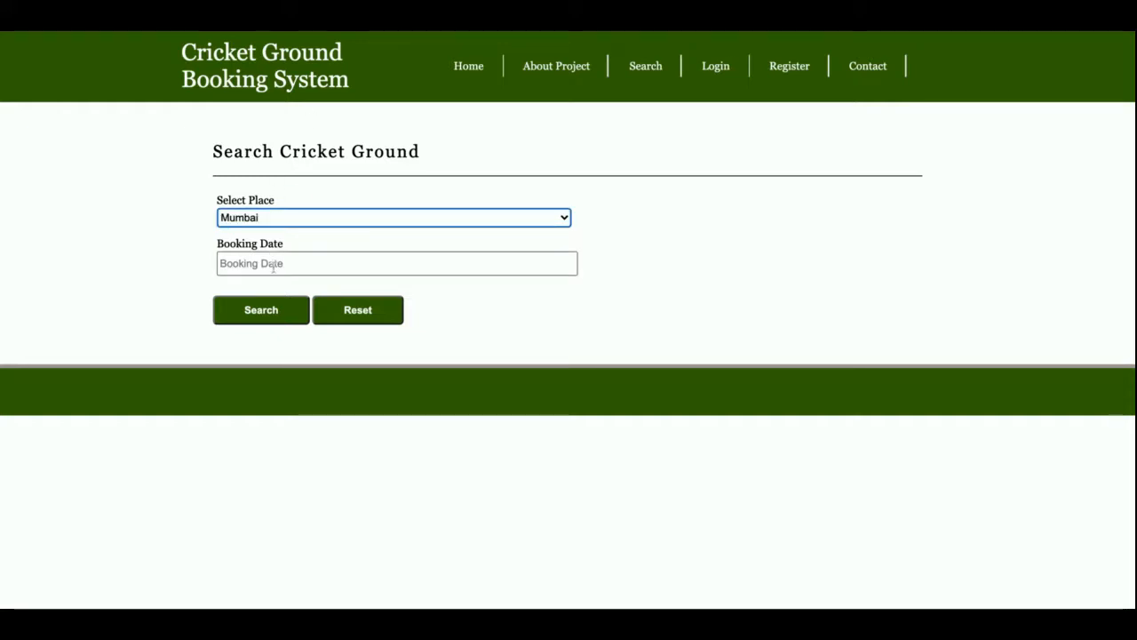
{"action": "type", "text": "07/24/2020"}
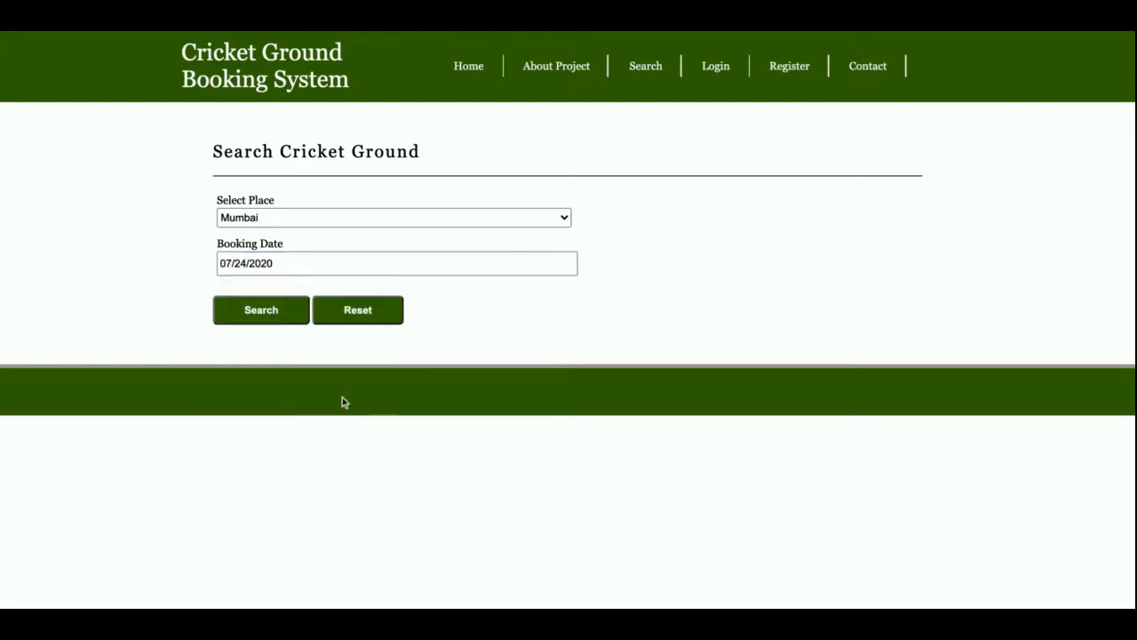
{"action": "left_click", "coordinate": [259, 309]}
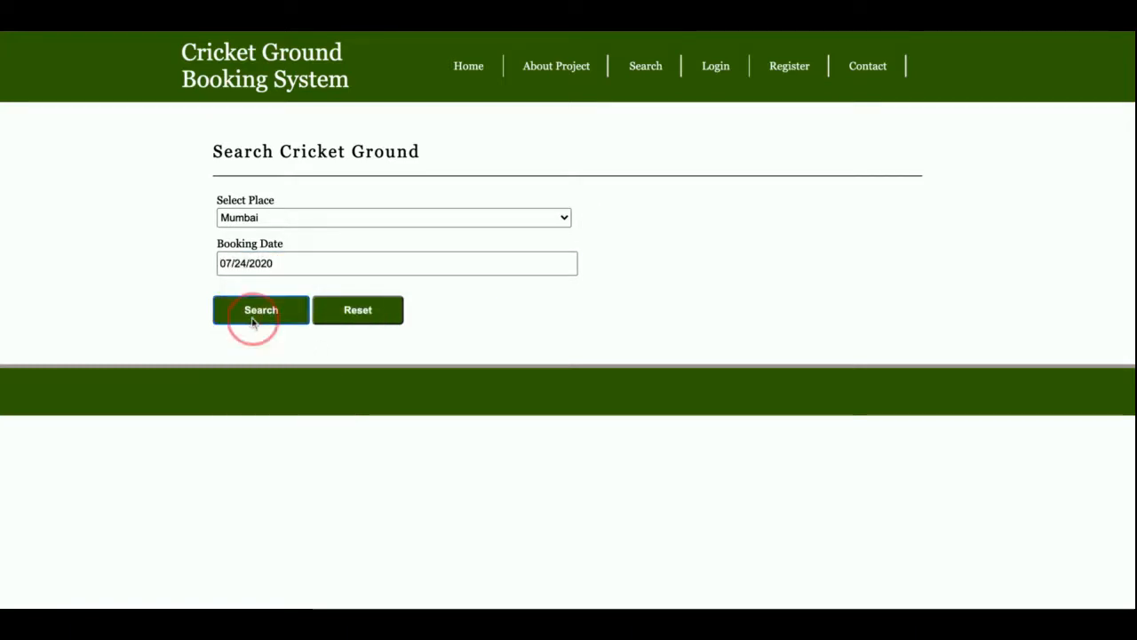
{"action": "left_click", "coordinate": [260, 309]}
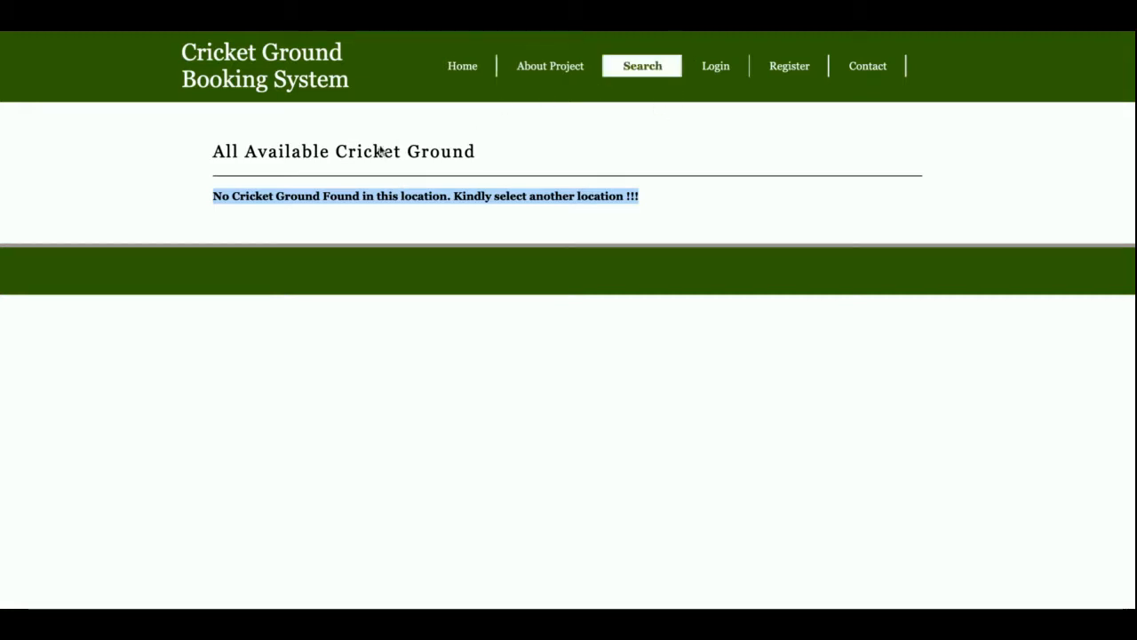
{"action": "left_click", "coordinate": [642, 66]}
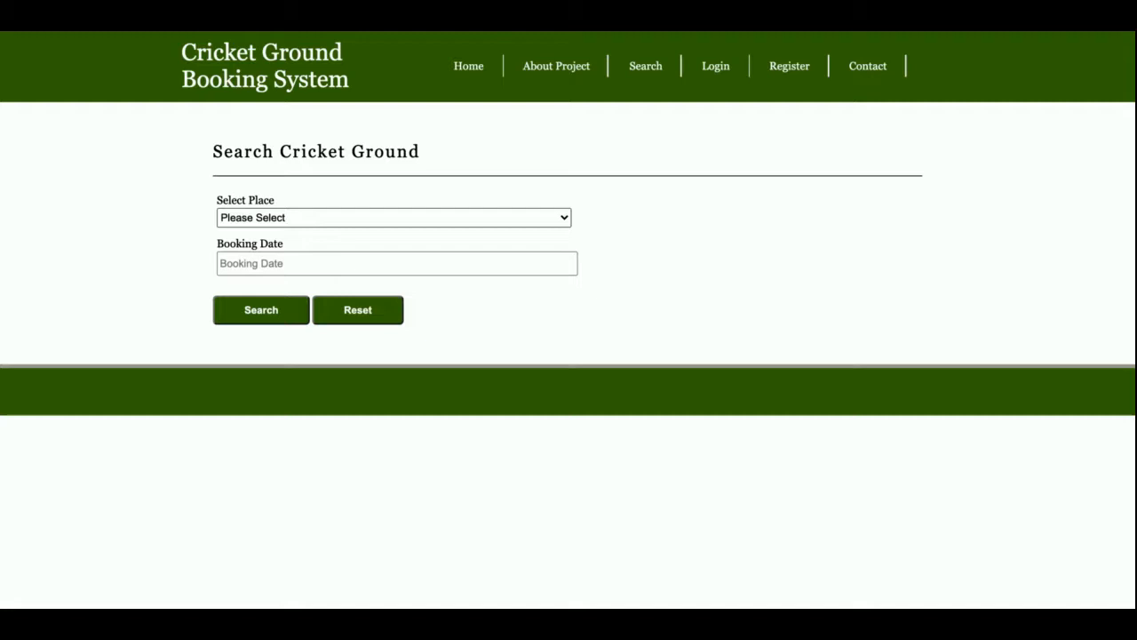
{"action": "mouse_move", "coordinate": [337, 206]}
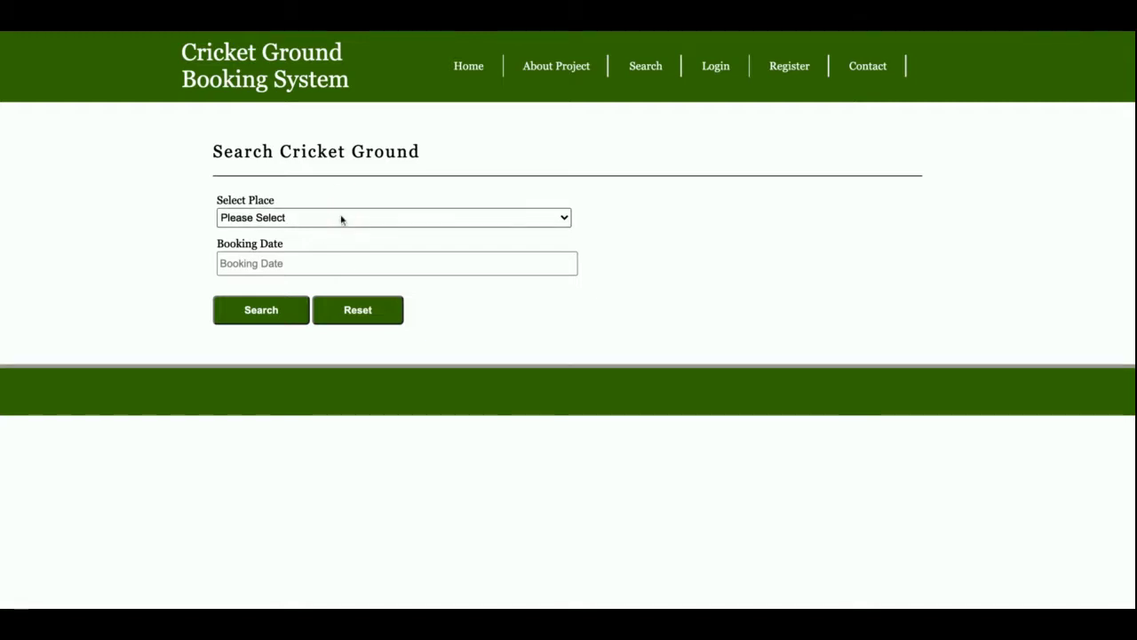
- Search Borivali grounds for 07/17/2020 and view details of Js Turf Cricket And Football Ground
{"action": "left_click", "coordinate": [396, 263]}
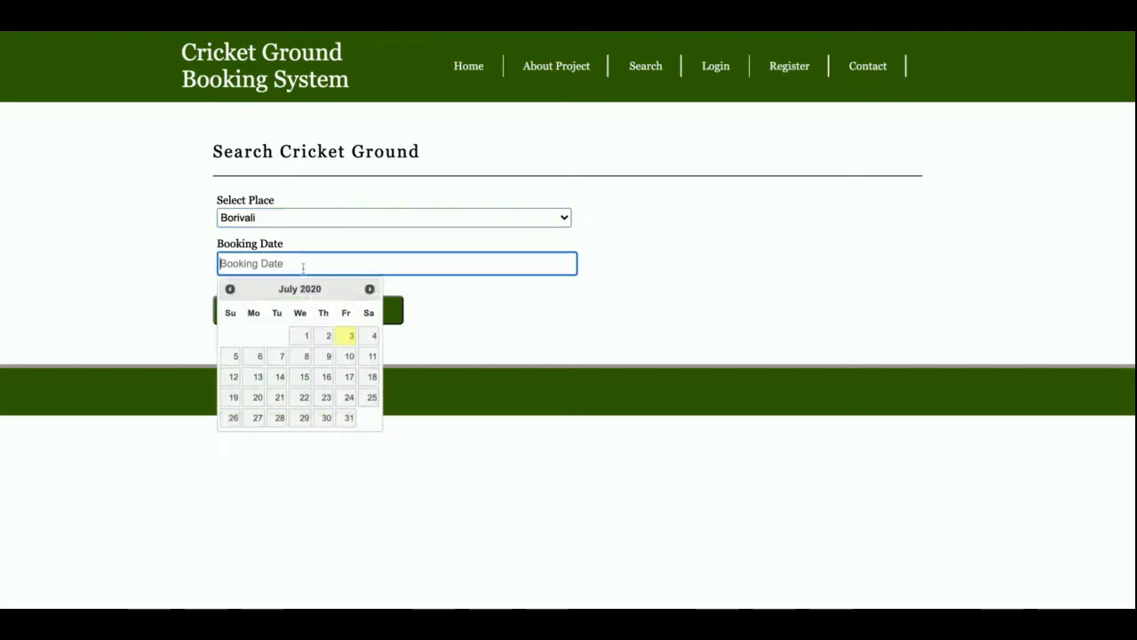
{"action": "left_click", "coordinate": [347, 377]}
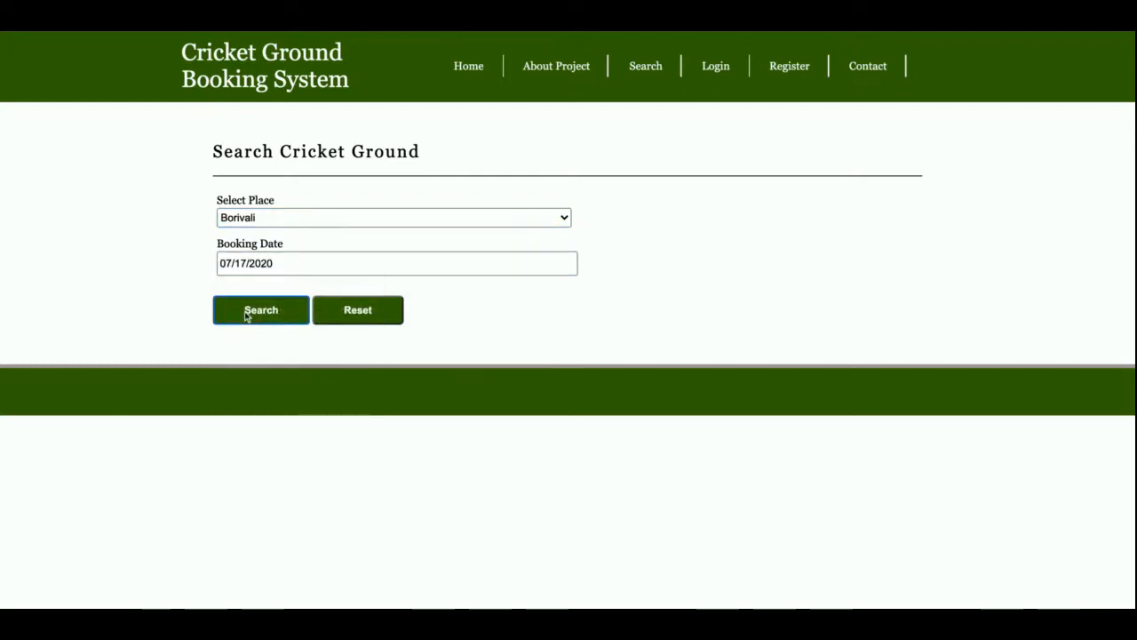
{"action": "left_click", "coordinate": [259, 309]}
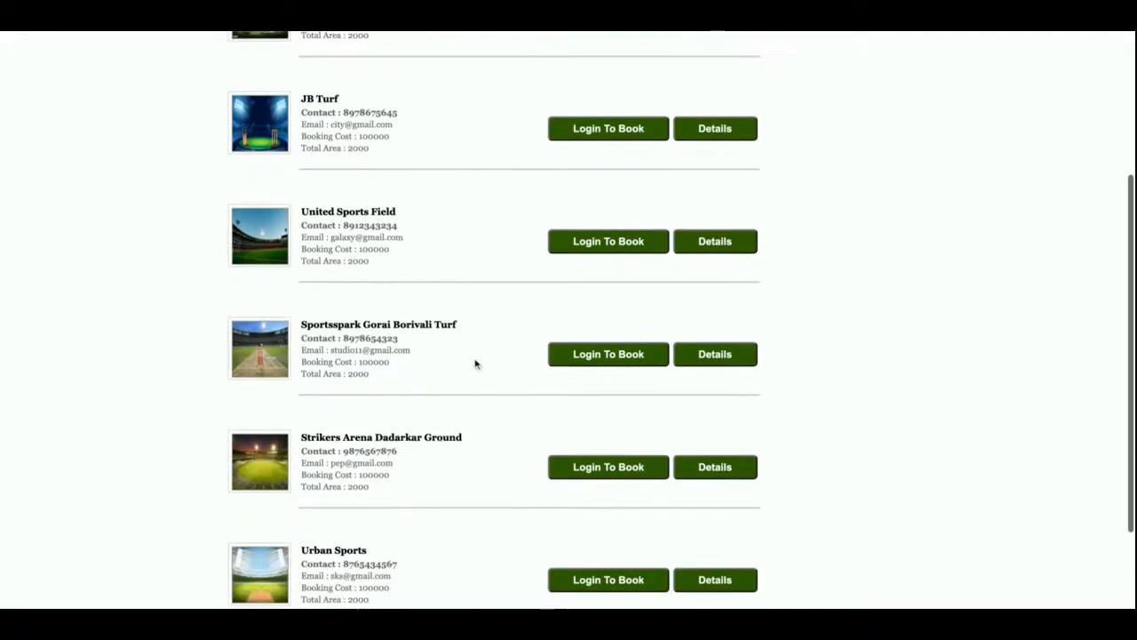
{"action": "scroll", "scroll_direction": "up", "scroll_amount": 3}
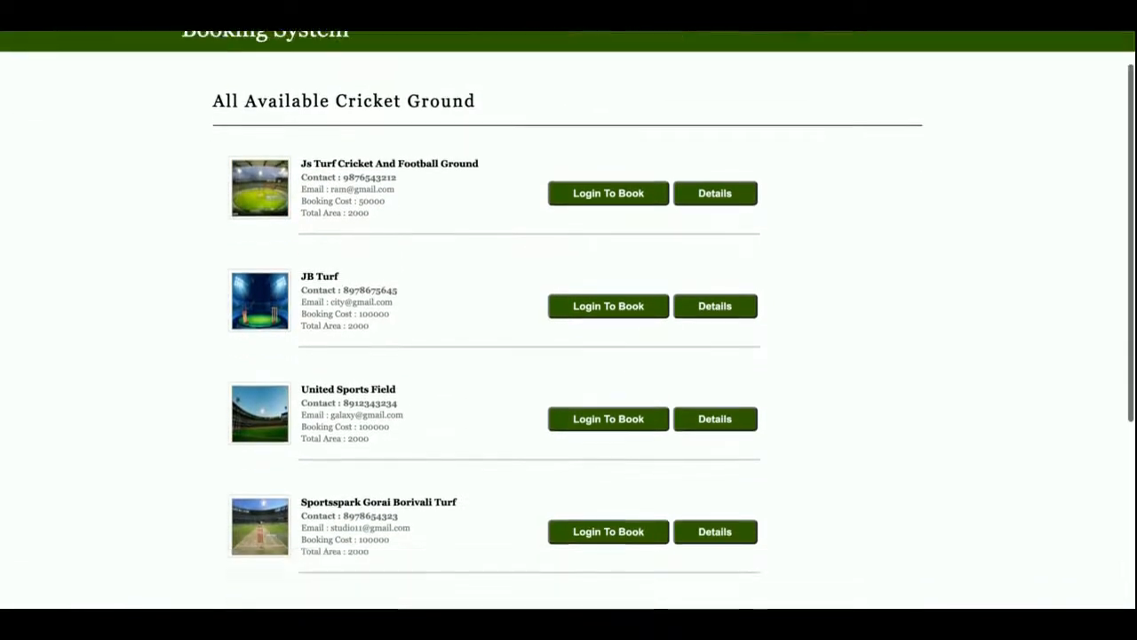
{"action": "scroll", "scroll_direction": "up", "scroll_amount": 3}
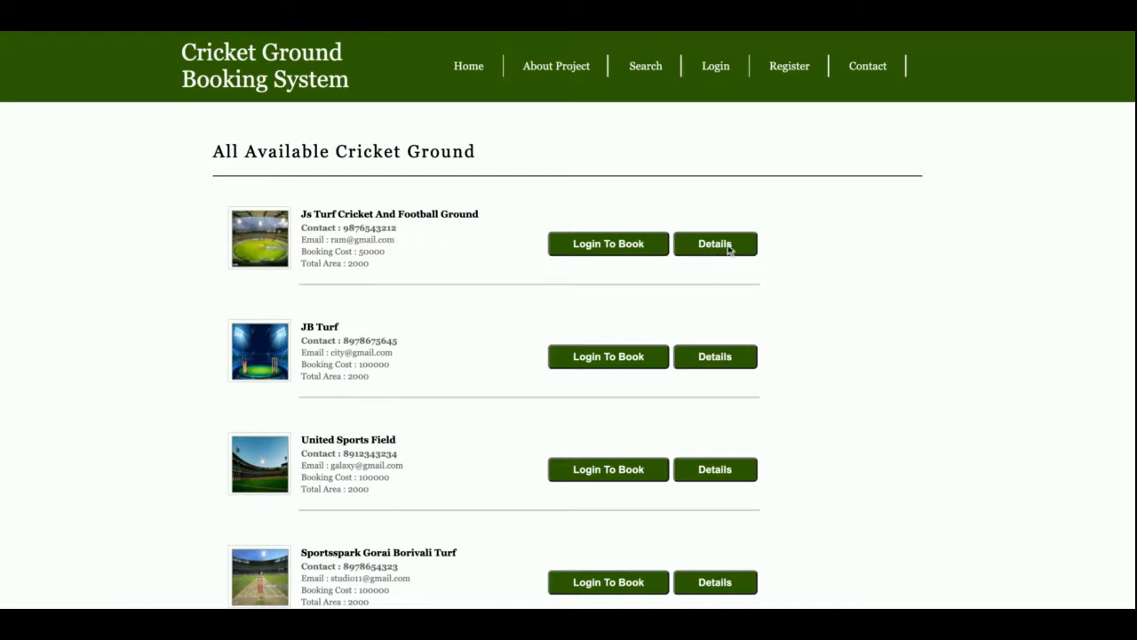
{"action": "left_click", "coordinate": [714, 243]}
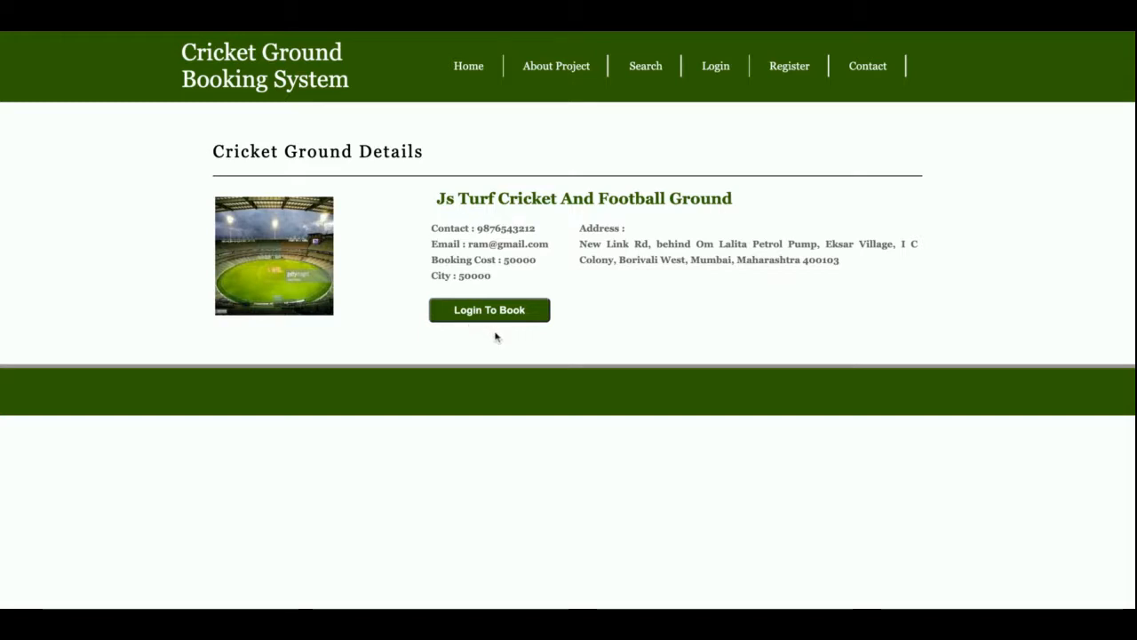
{"action": "mouse_move", "coordinate": [505, 331]}
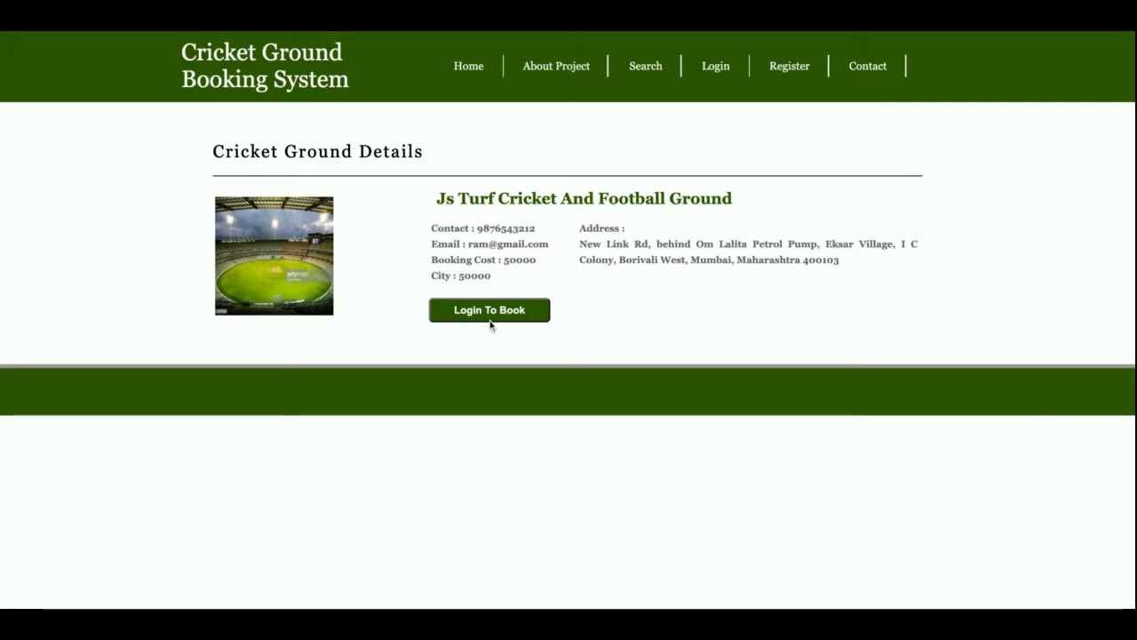
- Choose Login To Book for Js Turf Cricket And Football Ground, reaching the login page
{"action": "left_click", "coordinate": [491, 309]}
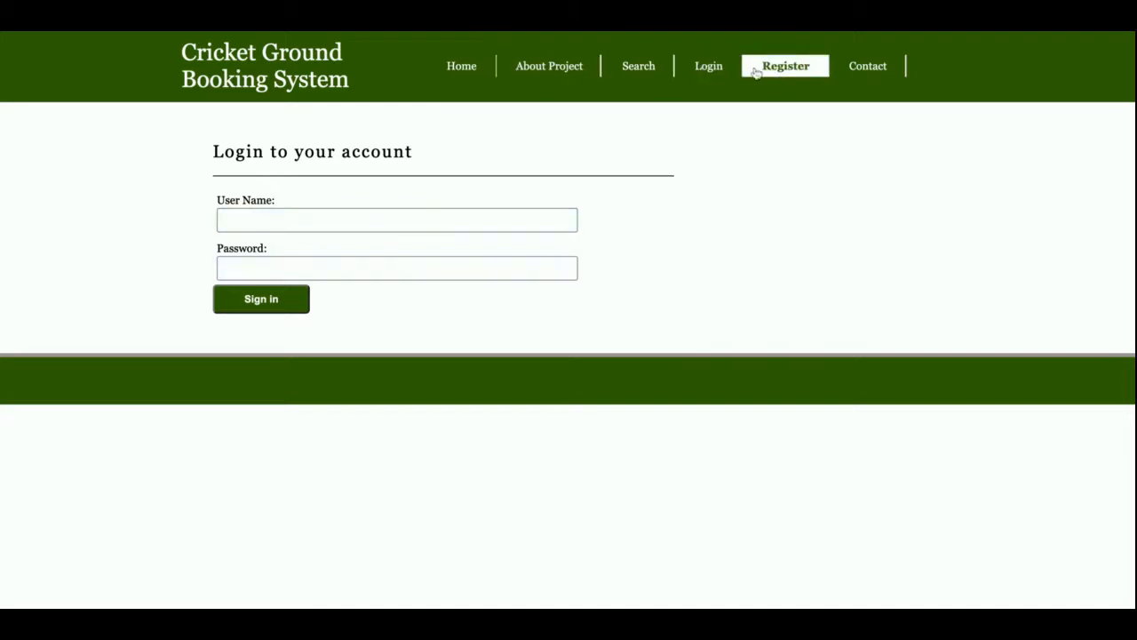
- Enter 'admin' on the login form, glance at Register, then go to the Contact Us page
{"action": "type", "text": "admin"}
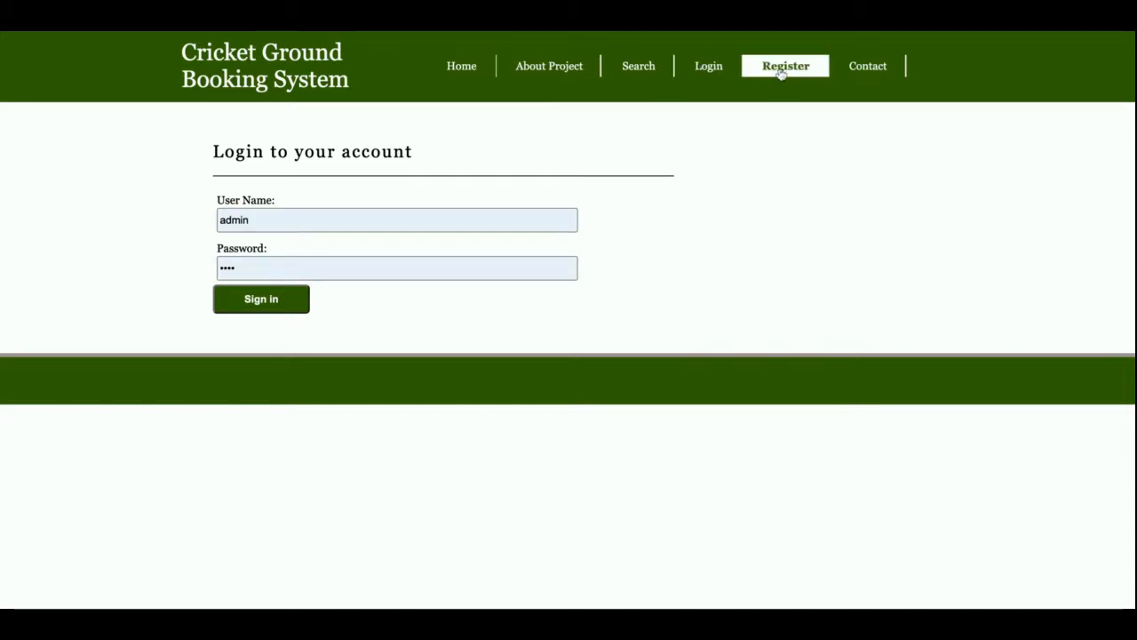
{"action": "left_click", "coordinate": [785, 66]}
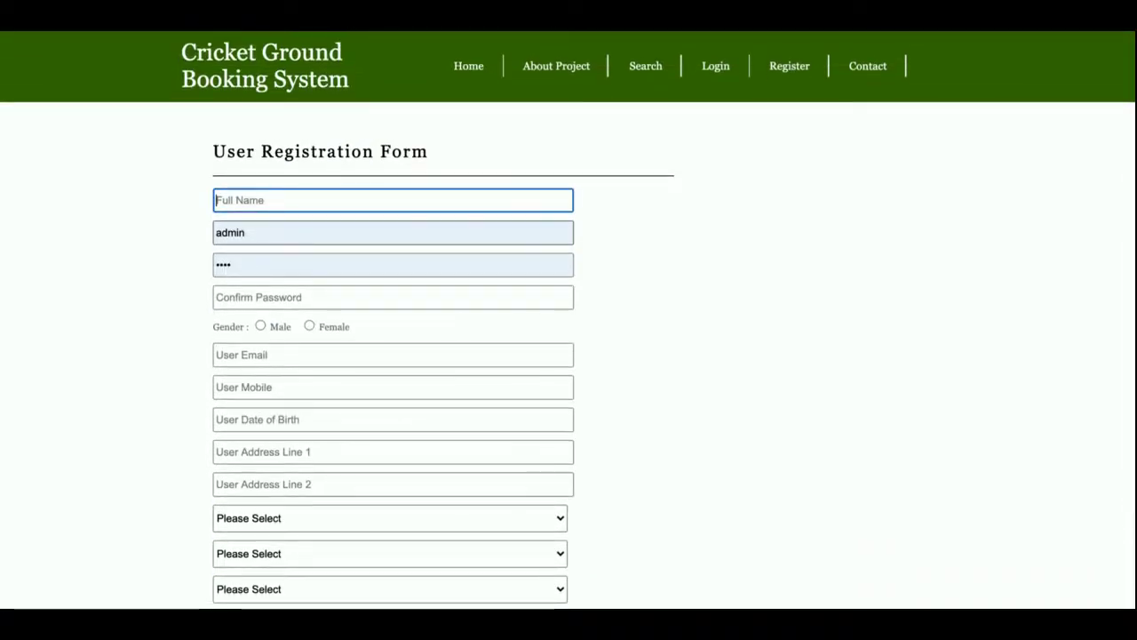
{"action": "mouse_move", "coordinate": [867, 65]}
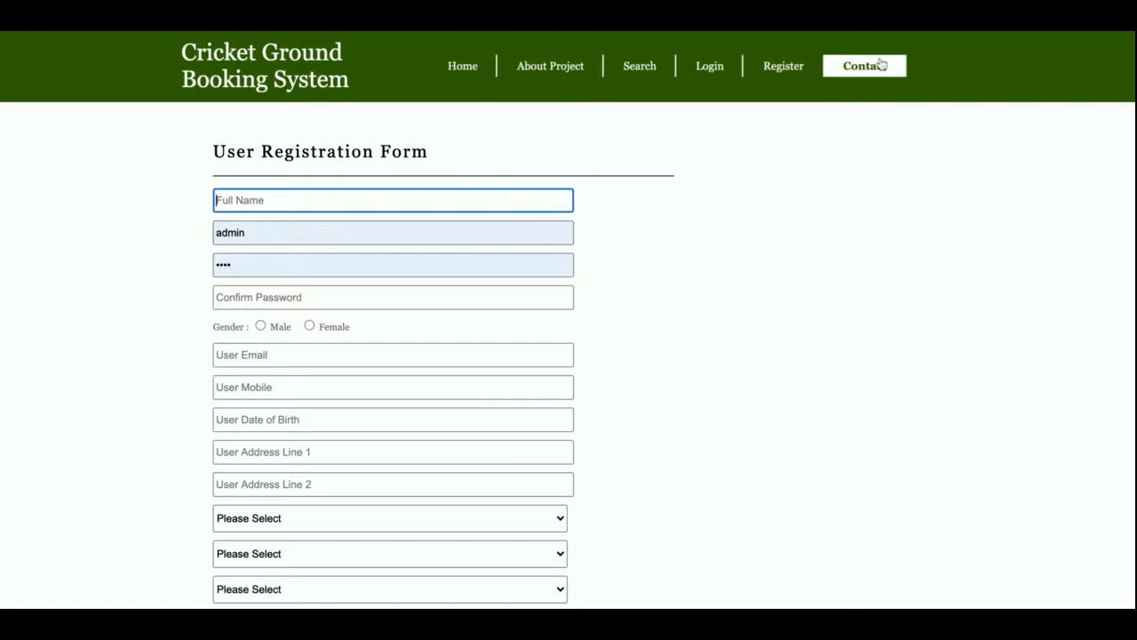
{"action": "left_click", "coordinate": [864, 64]}
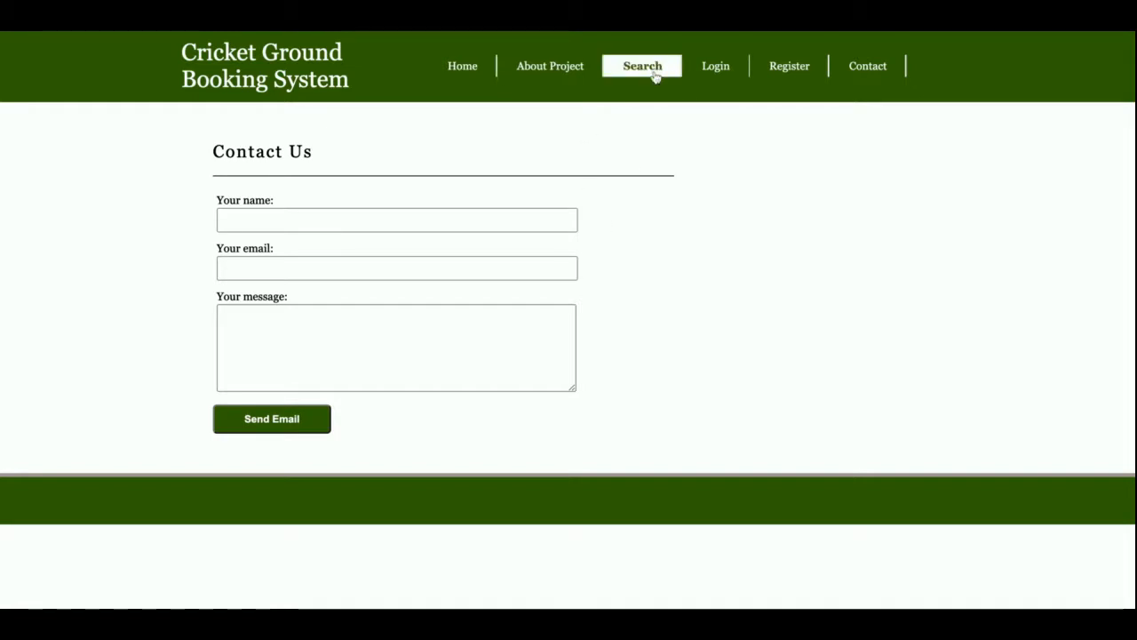
- Start a Borivali search, then sign in as the 'customer' user
{"action": "left_click", "coordinate": [641, 66]}
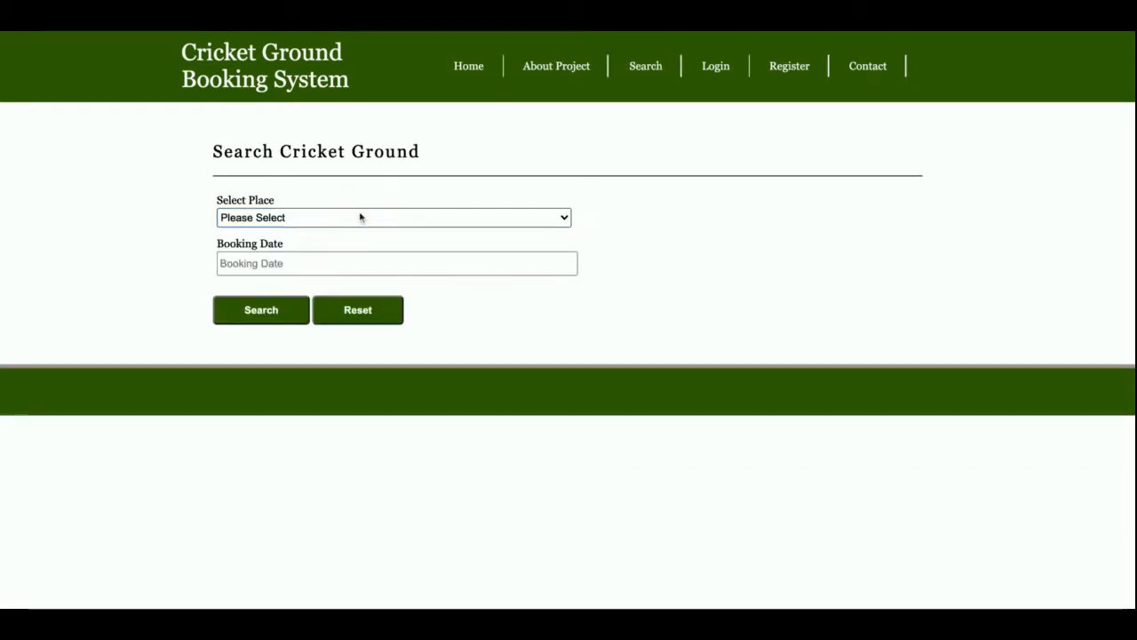
{"action": "left_click", "coordinate": [397, 263]}
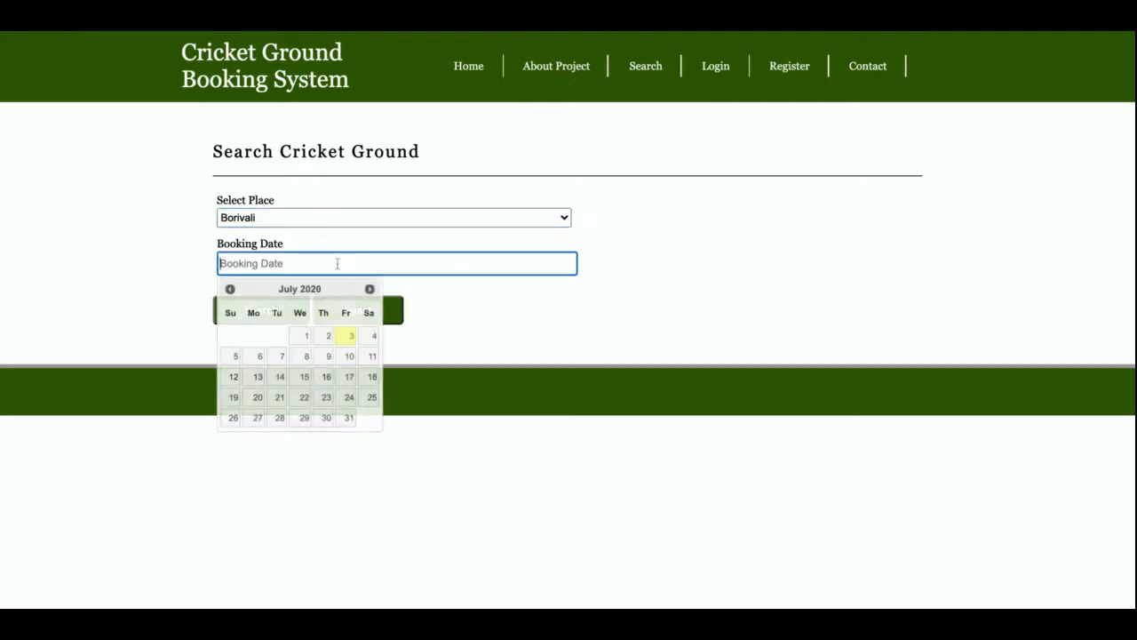
{"action": "left_click", "coordinate": [349, 334]}
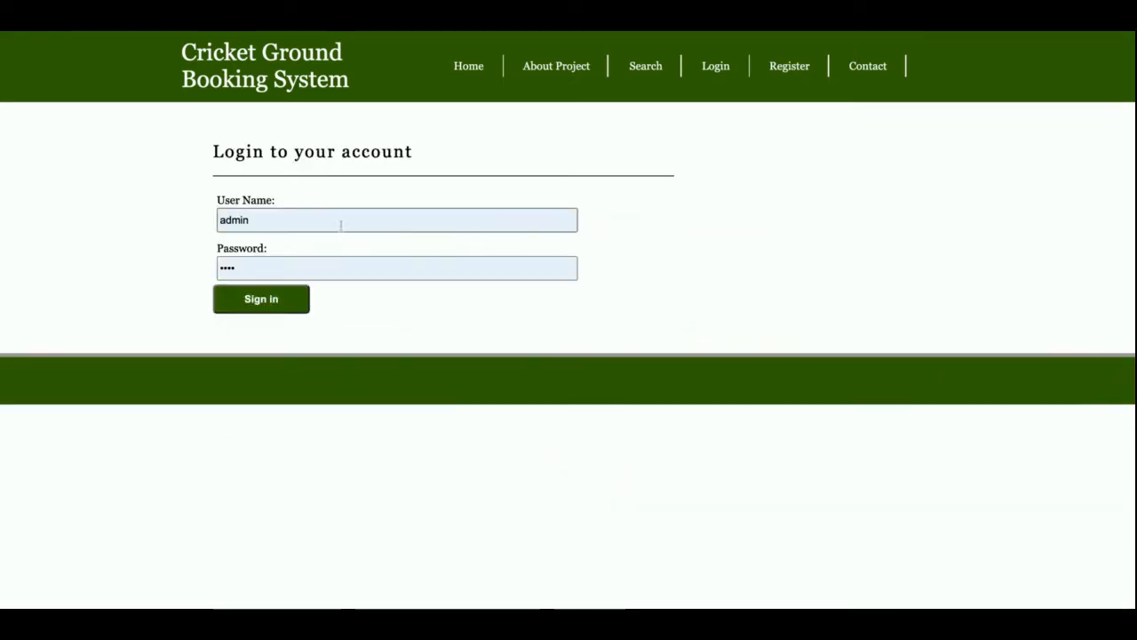
{"action": "type", "text": "customer"}
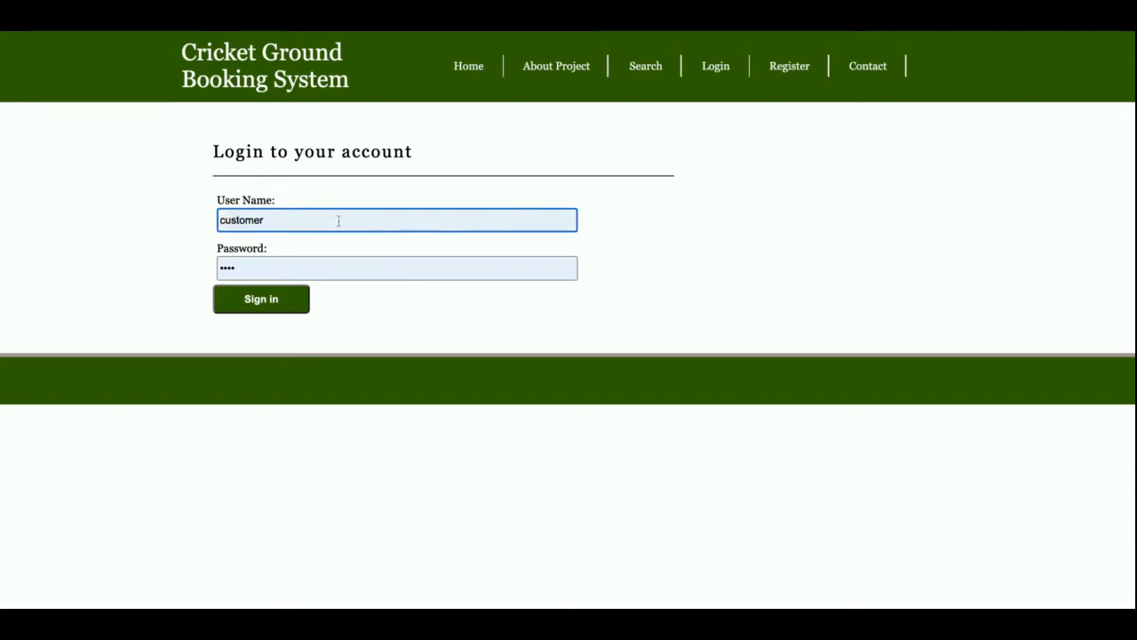
{"action": "left_click", "coordinate": [259, 298]}
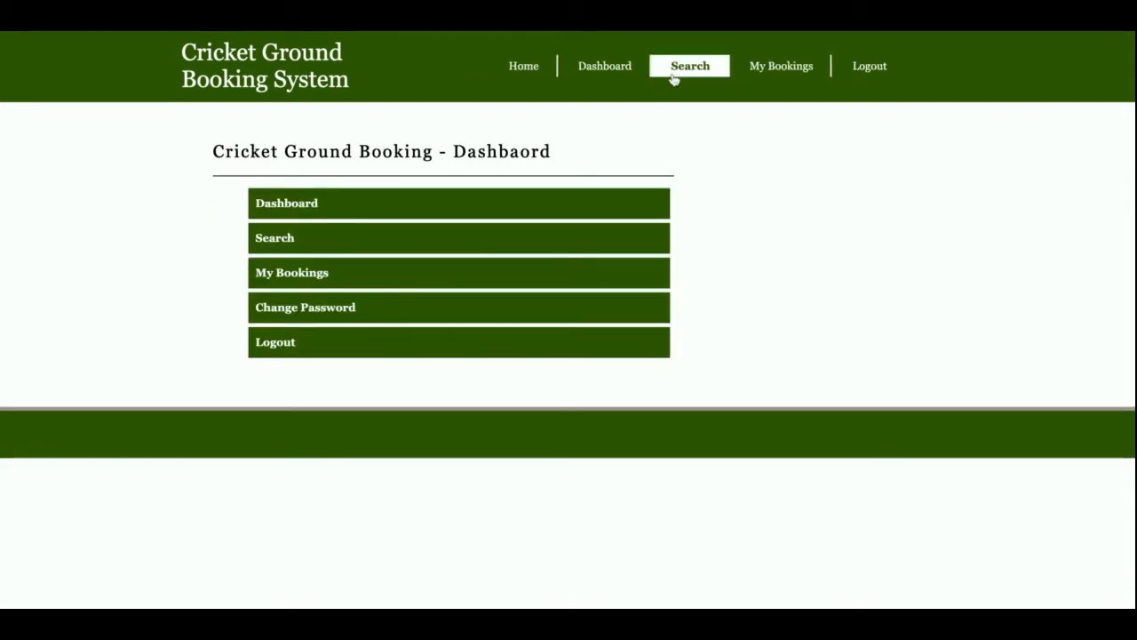
- Run a ground search listing available grounds led by Js Turf Cricket And Football Ground
{"action": "left_click", "coordinate": [689, 64]}
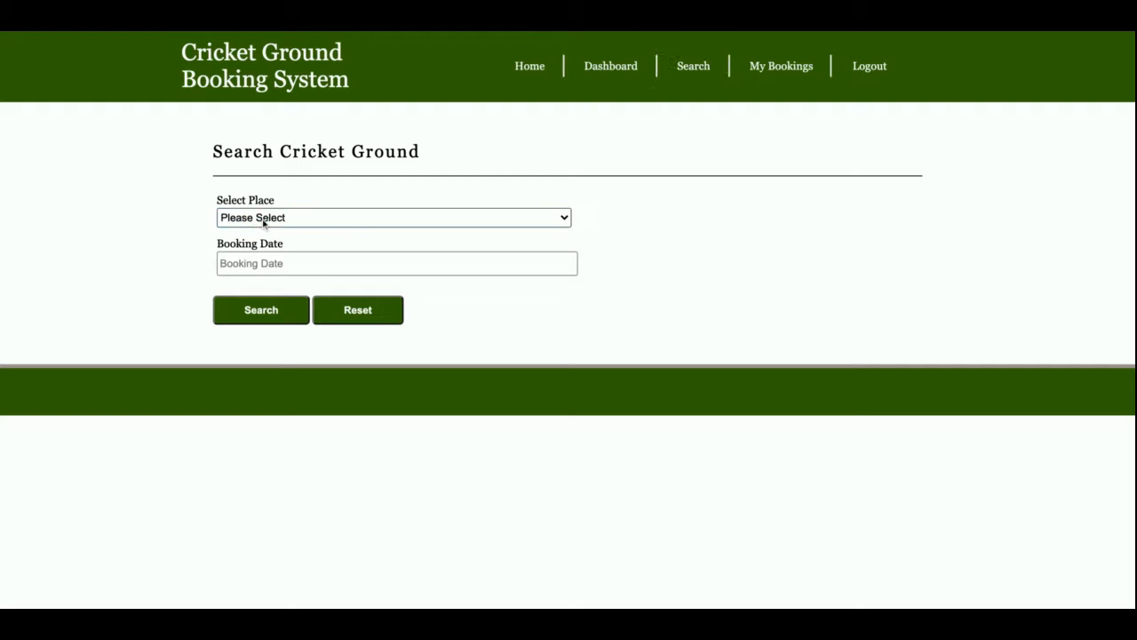
{"action": "left_click", "coordinate": [396, 263]}
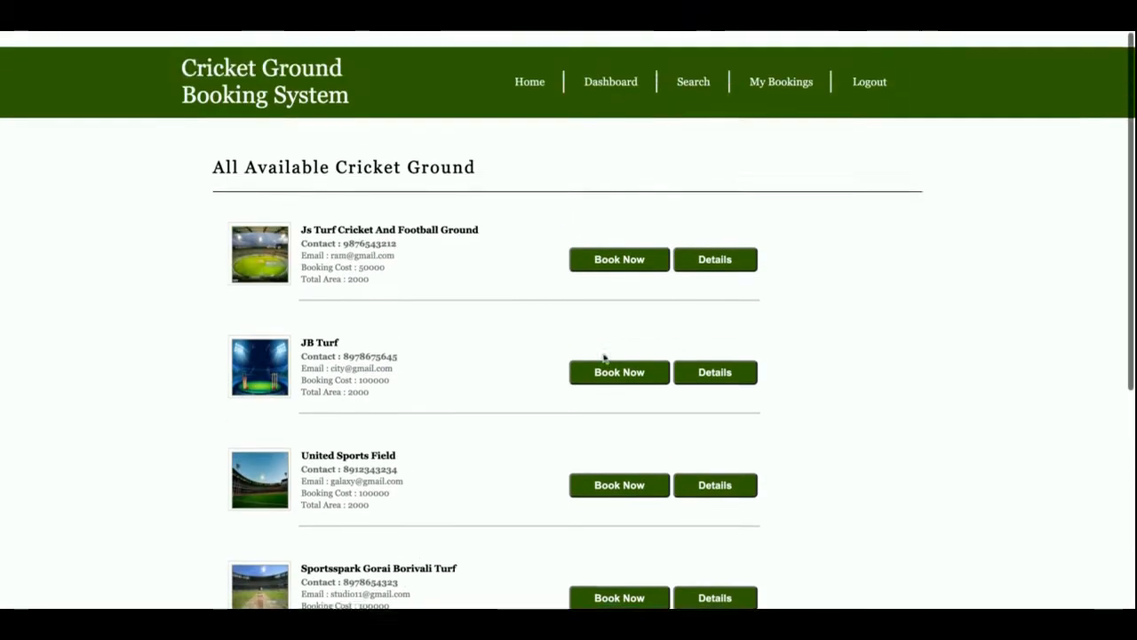
{"action": "left_click", "coordinate": [618, 259]}
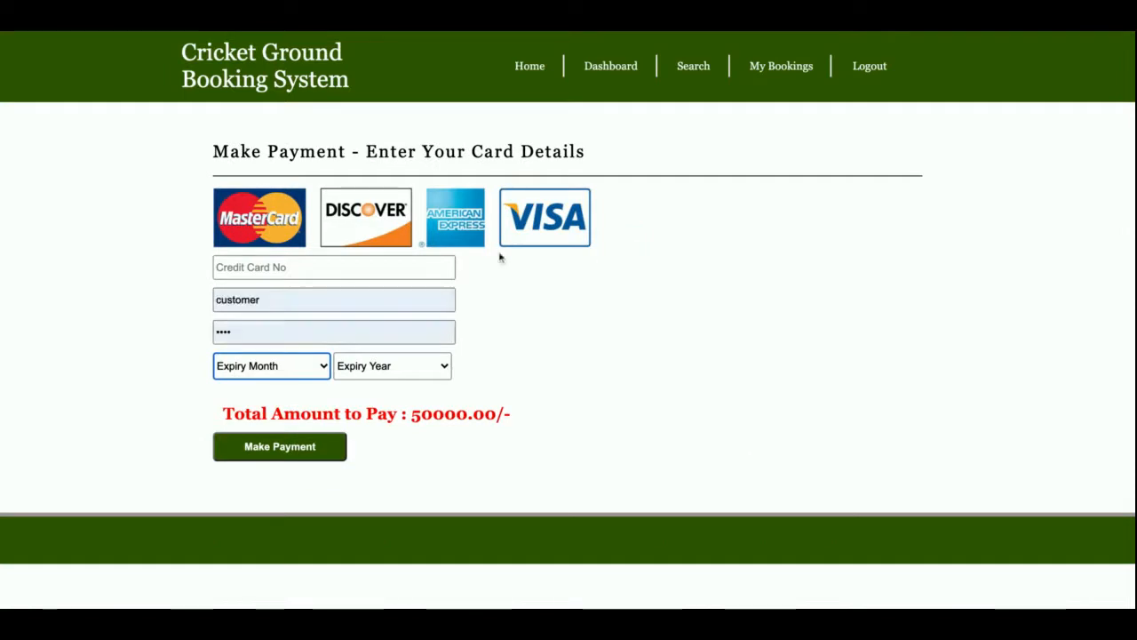
{"action": "left_click", "coordinate": [335, 266]}
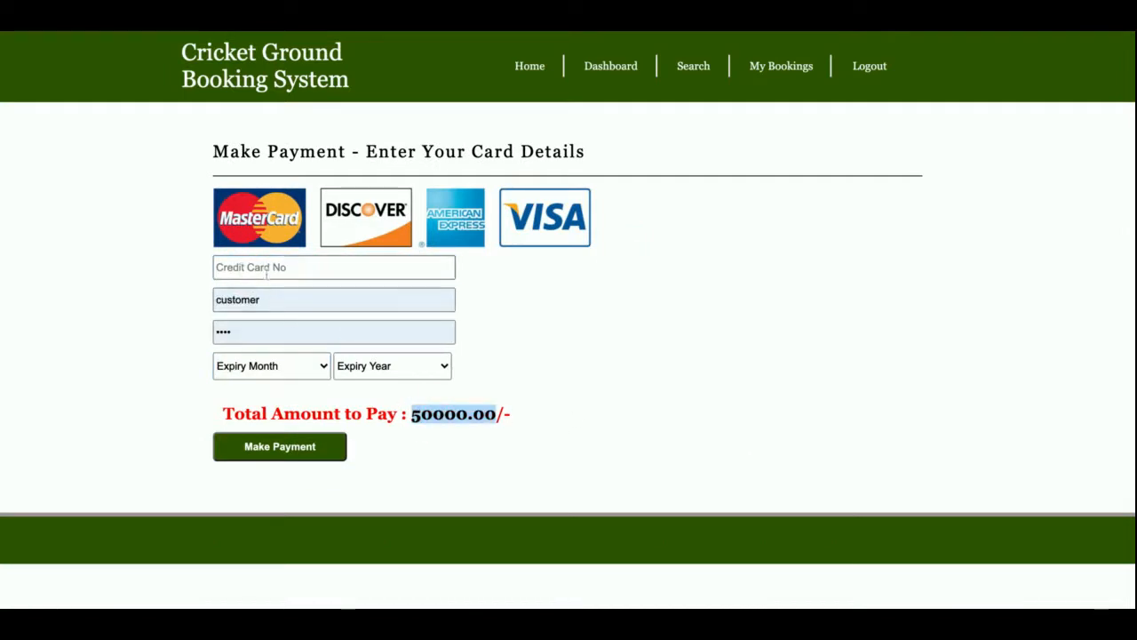
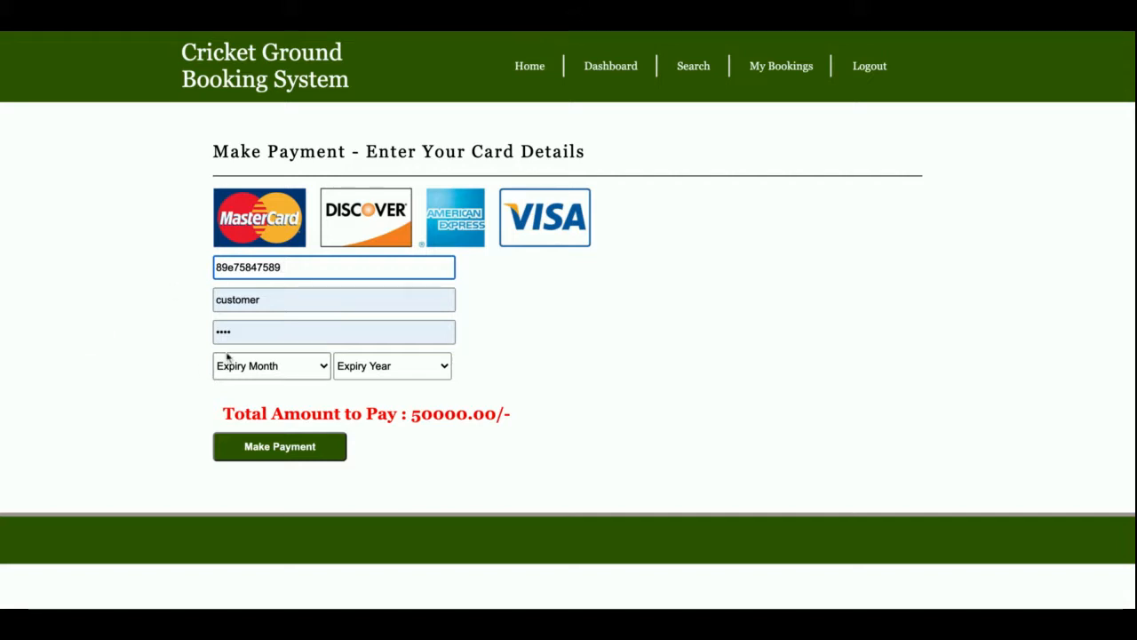
{"action": "left_click", "coordinate": [270, 366]}
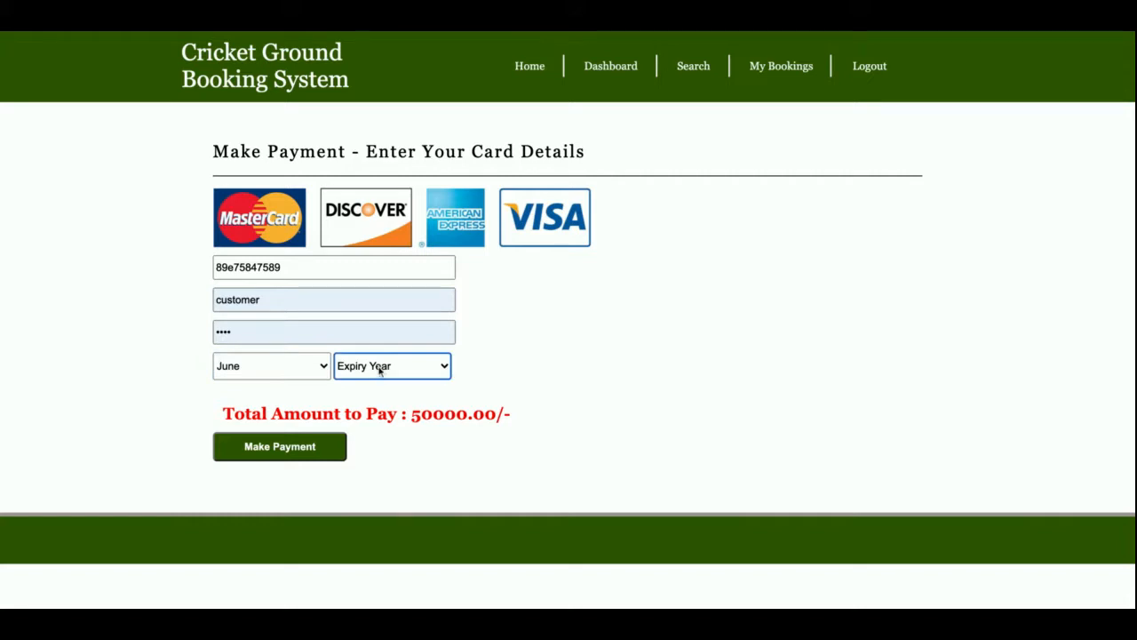
{"action": "left_click", "coordinate": [279, 446]}
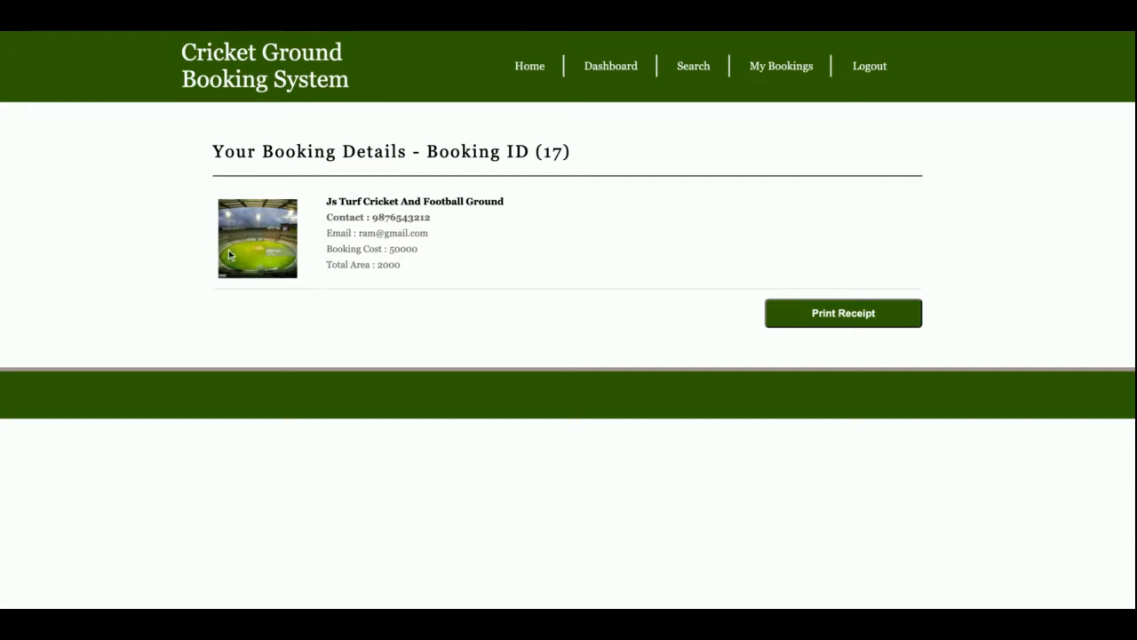
{"action": "mouse_move", "coordinate": [910, 317]}
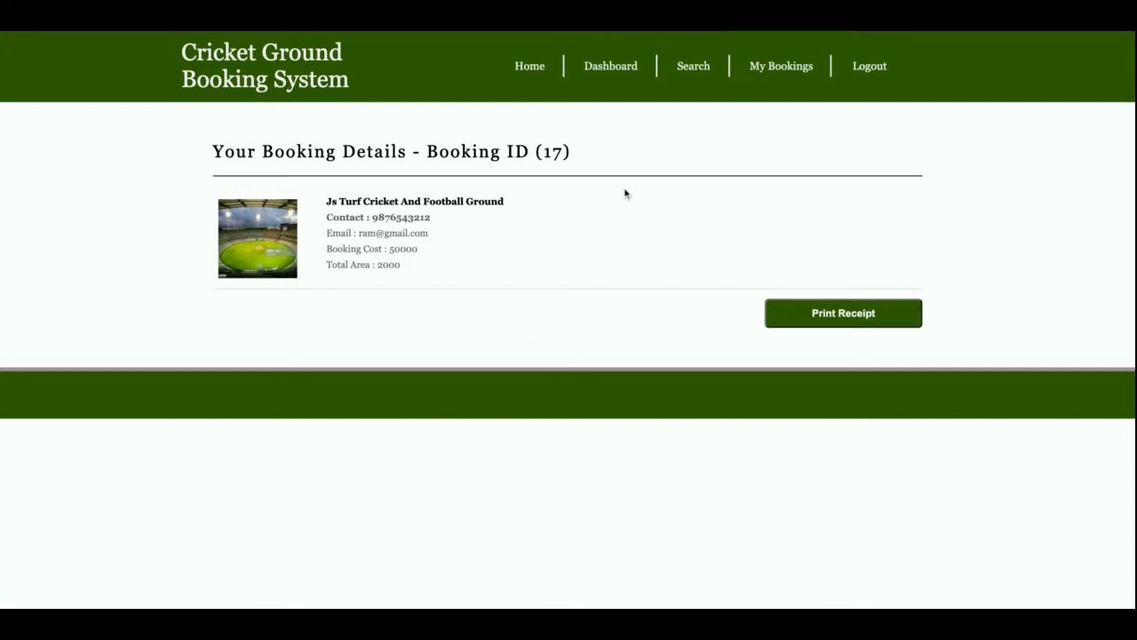
- Go from the Booking ID 17 details to the customer dashboard
{"action": "left_click", "coordinate": [610, 66]}
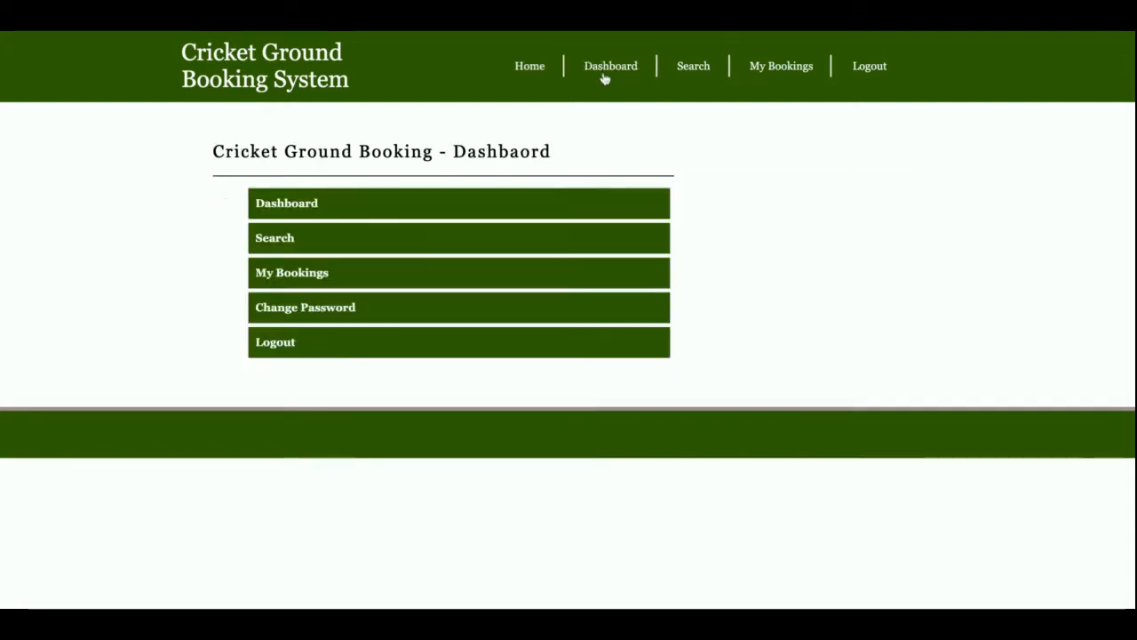
{"action": "mouse_move", "coordinate": [469, 125]}
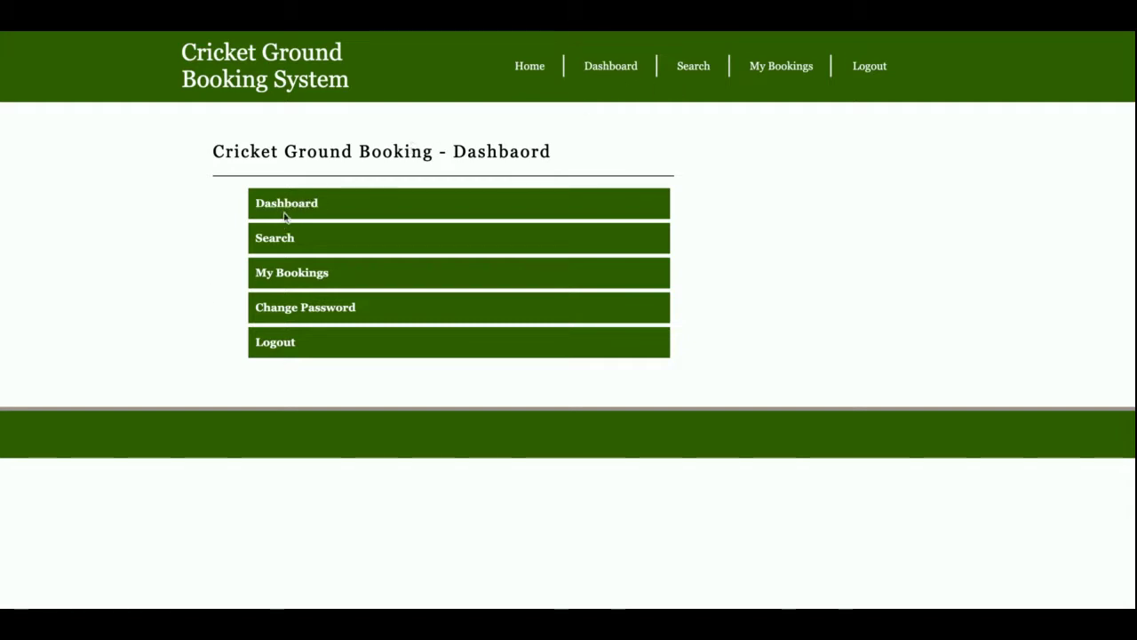
{"action": "mouse_move", "coordinate": [277, 220]}
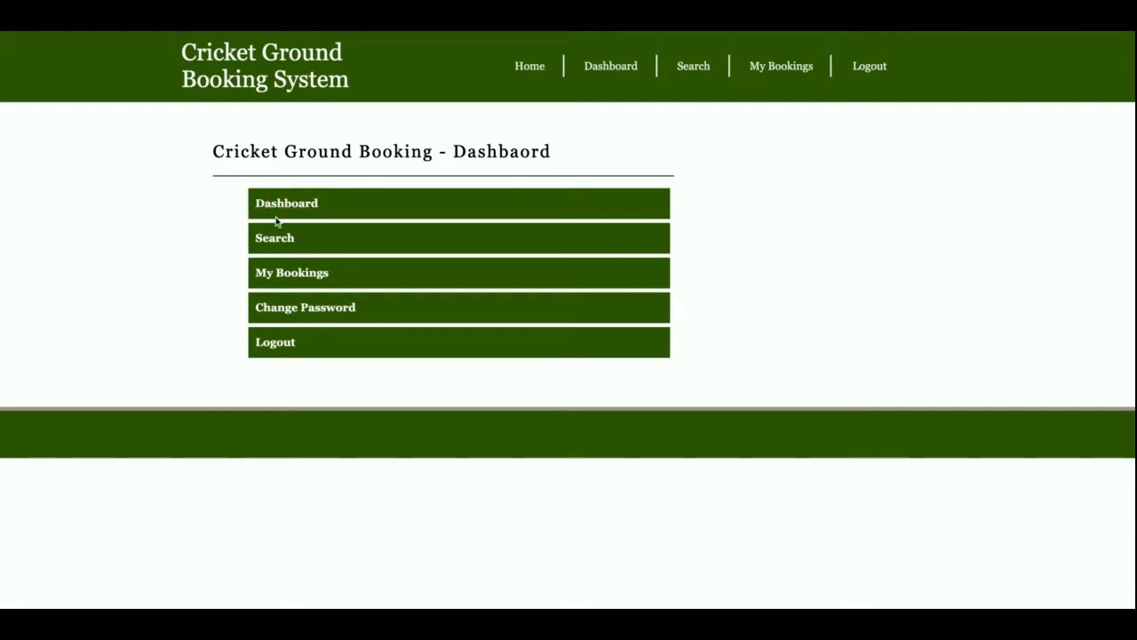
{"action": "left_click", "coordinate": [273, 238]}
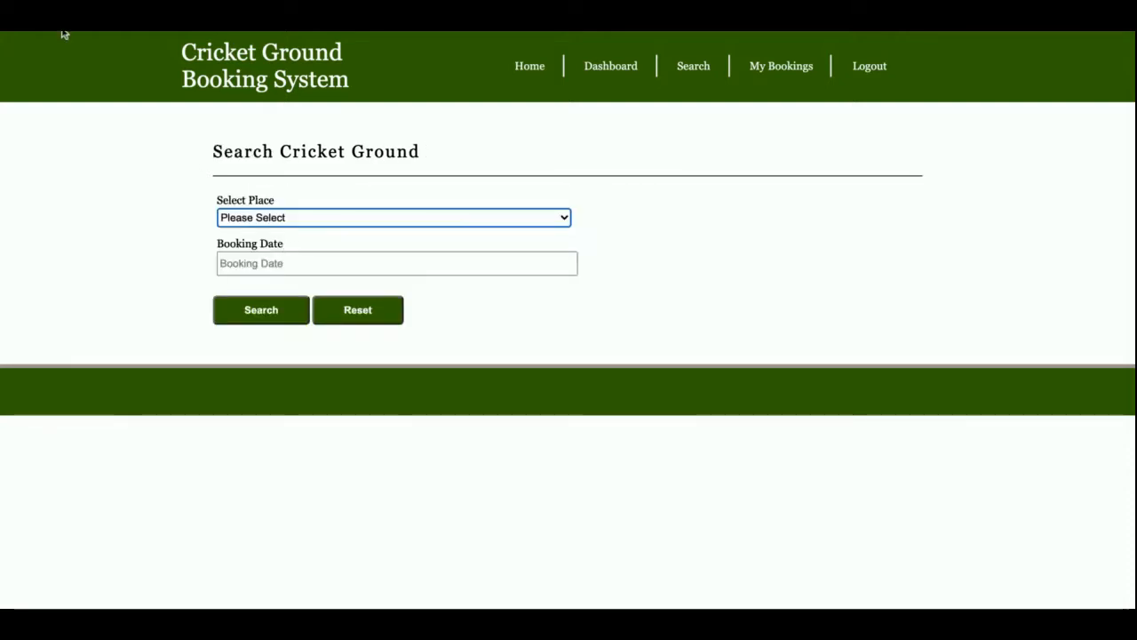
{"action": "left_click", "coordinate": [780, 66]}
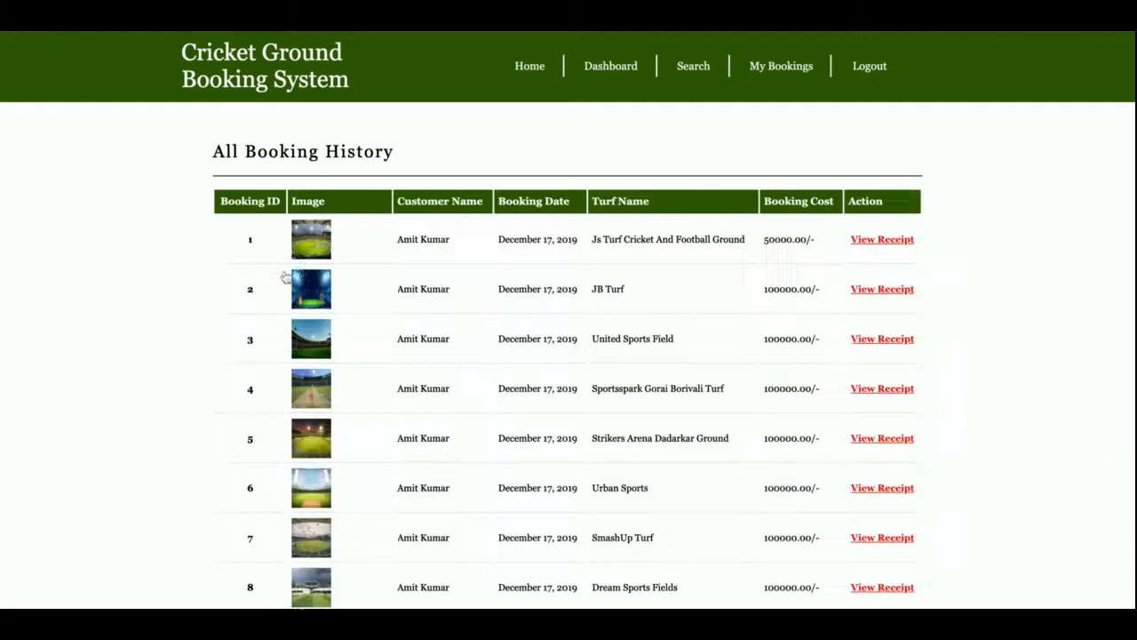
{"action": "scroll", "scroll_direction": "down", "scroll_amount": 3}
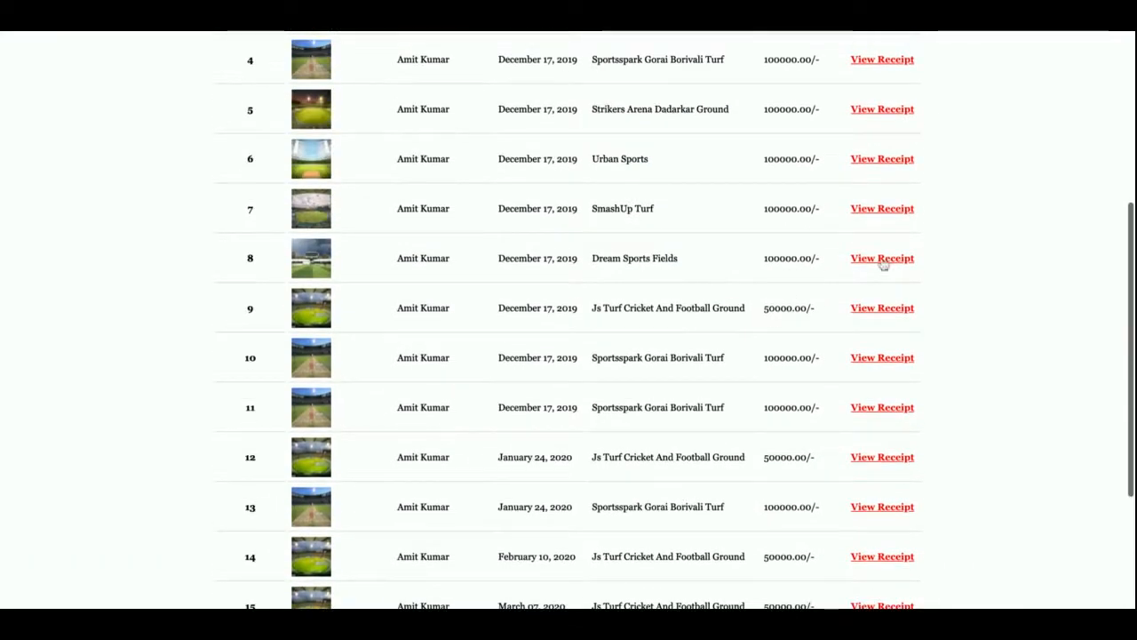
{"action": "left_click", "coordinate": [881, 258]}
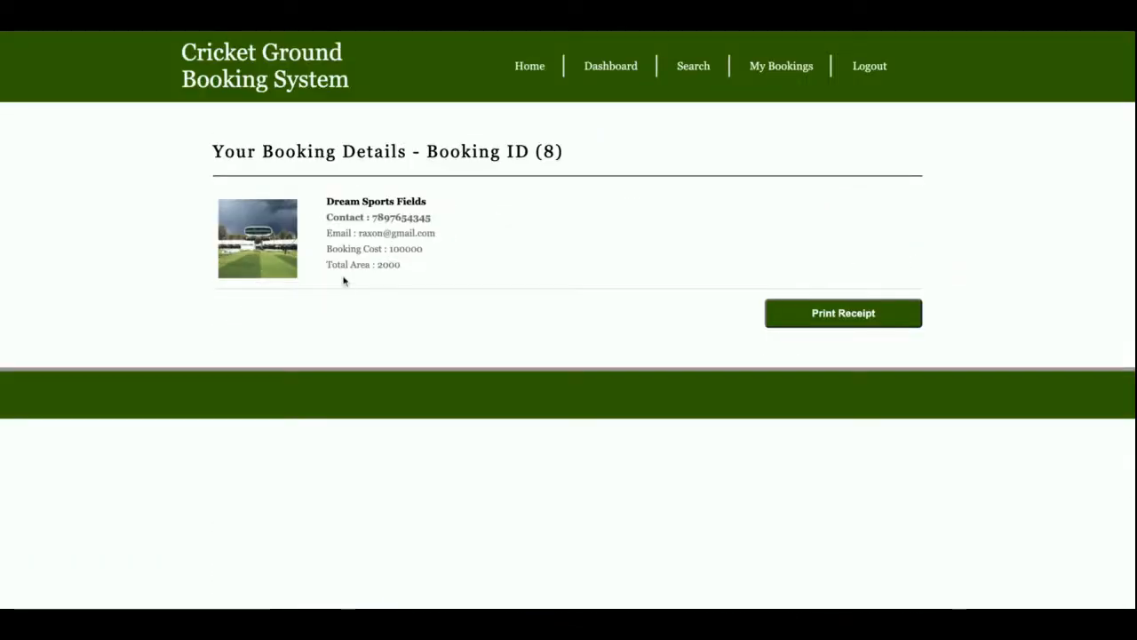
{"action": "left_click", "coordinate": [690, 66]}
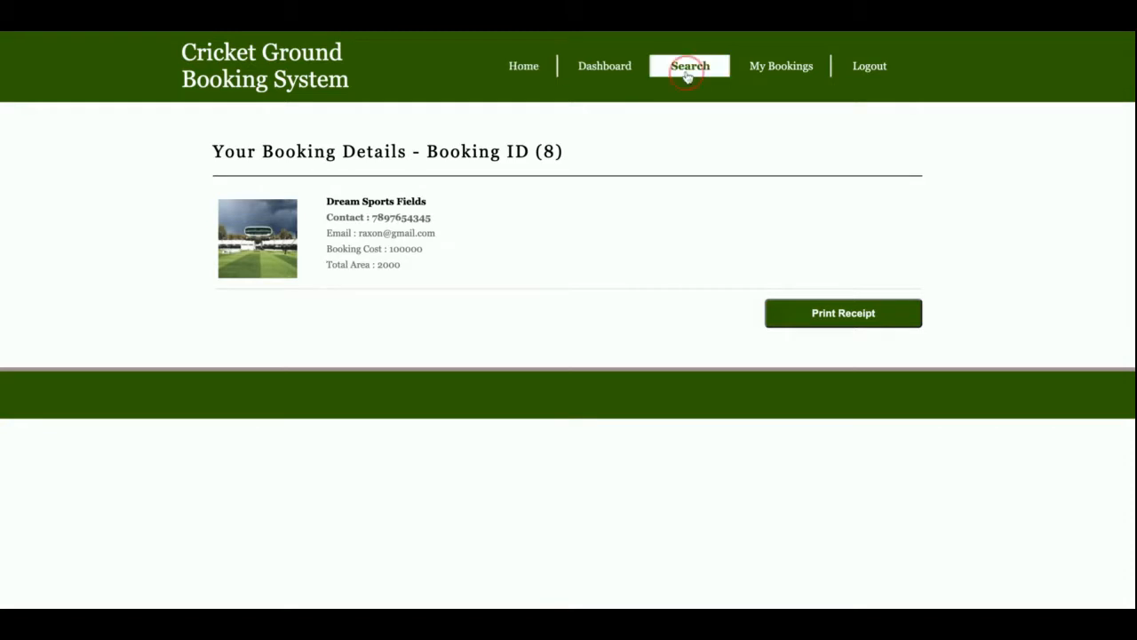
{"action": "left_click", "coordinate": [604, 65]}
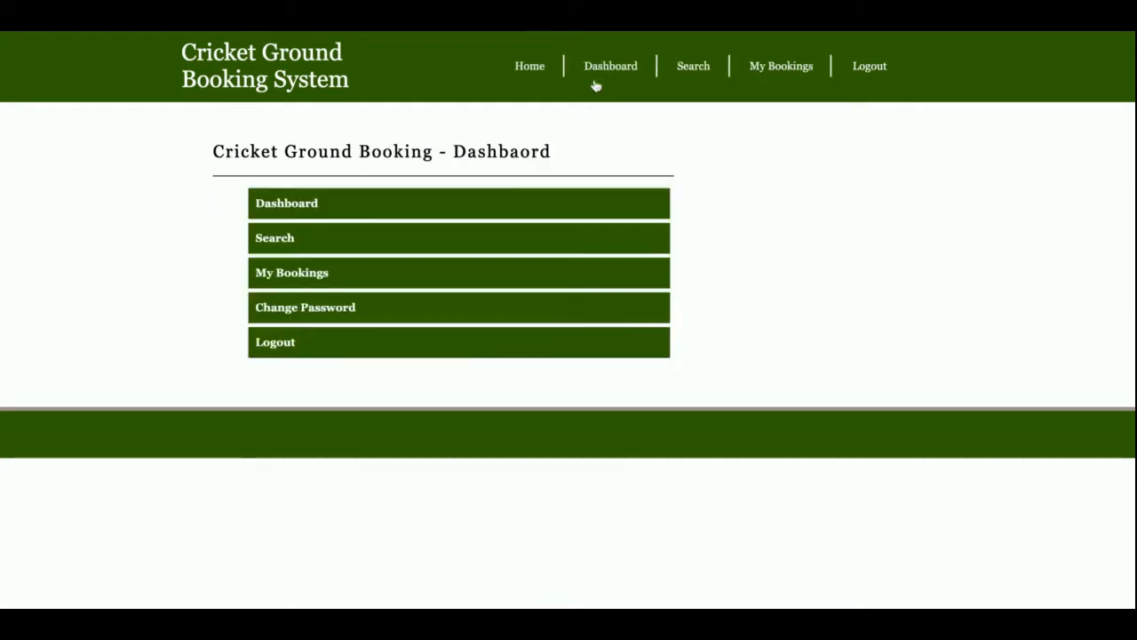
- Go to the Change Password form from the dashboard
{"action": "left_click", "coordinate": [305, 306]}
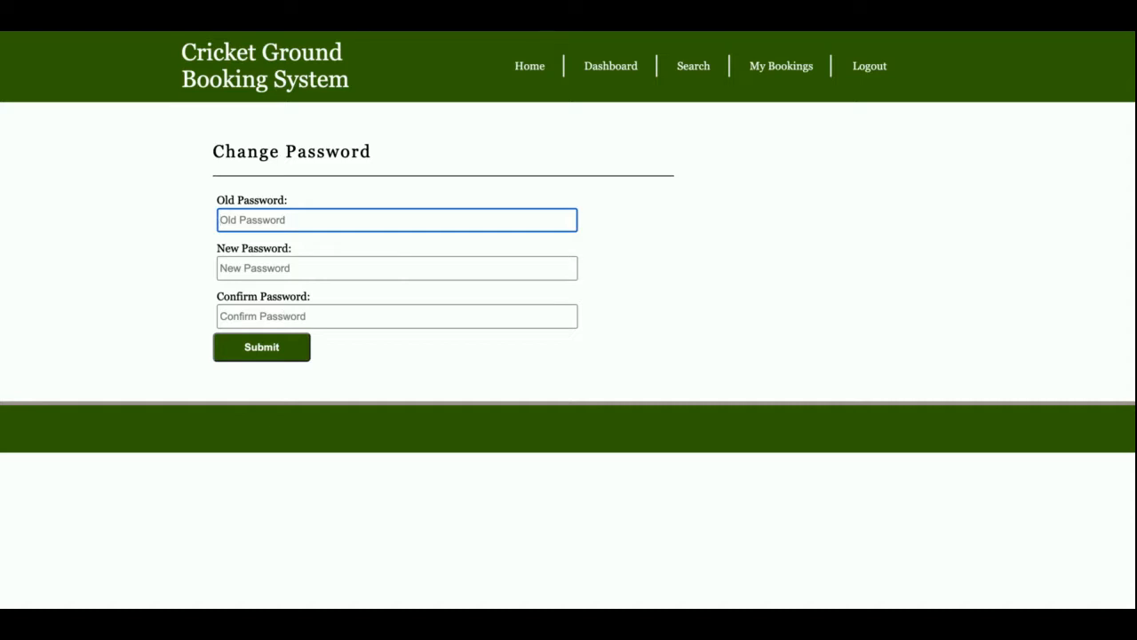
{"action": "mouse_move", "coordinate": [842, 36]}
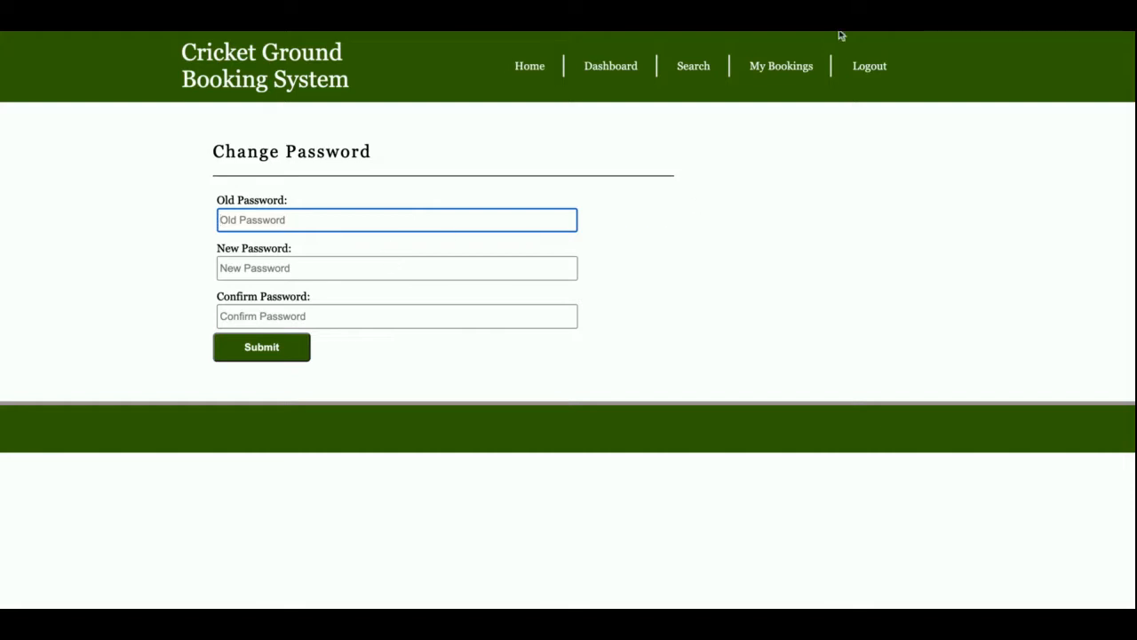
{"action": "mouse_move", "coordinate": [853, 88]}
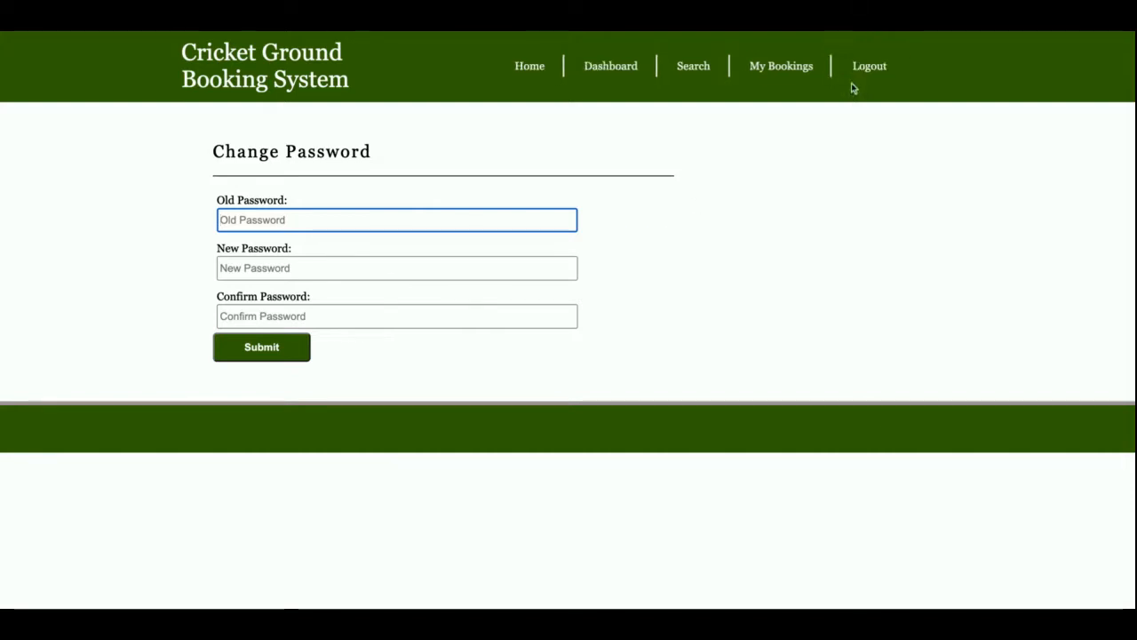
{"action": "mouse_move", "coordinate": [530, 65]}
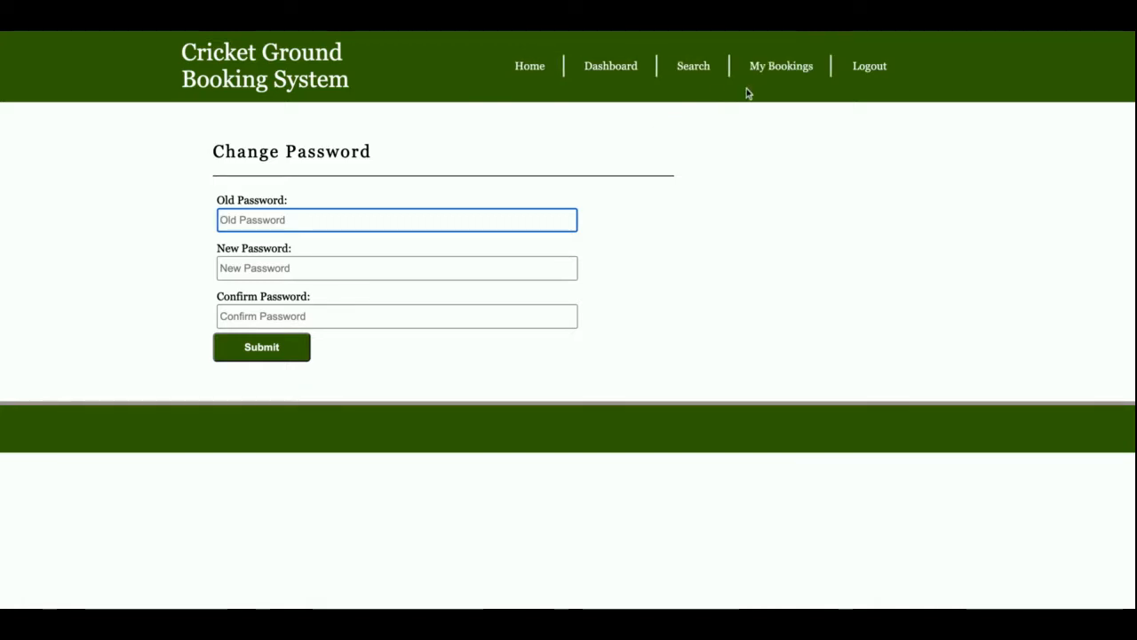
{"action": "mouse_move", "coordinate": [769, 86]}
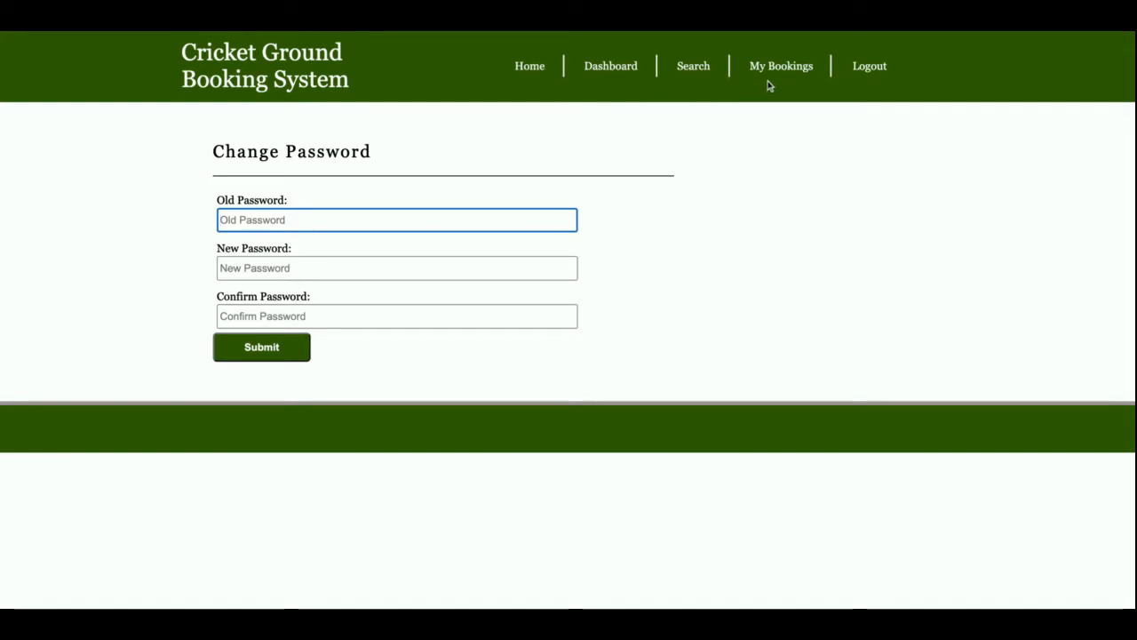
{"action": "mouse_move", "coordinate": [778, 72]}
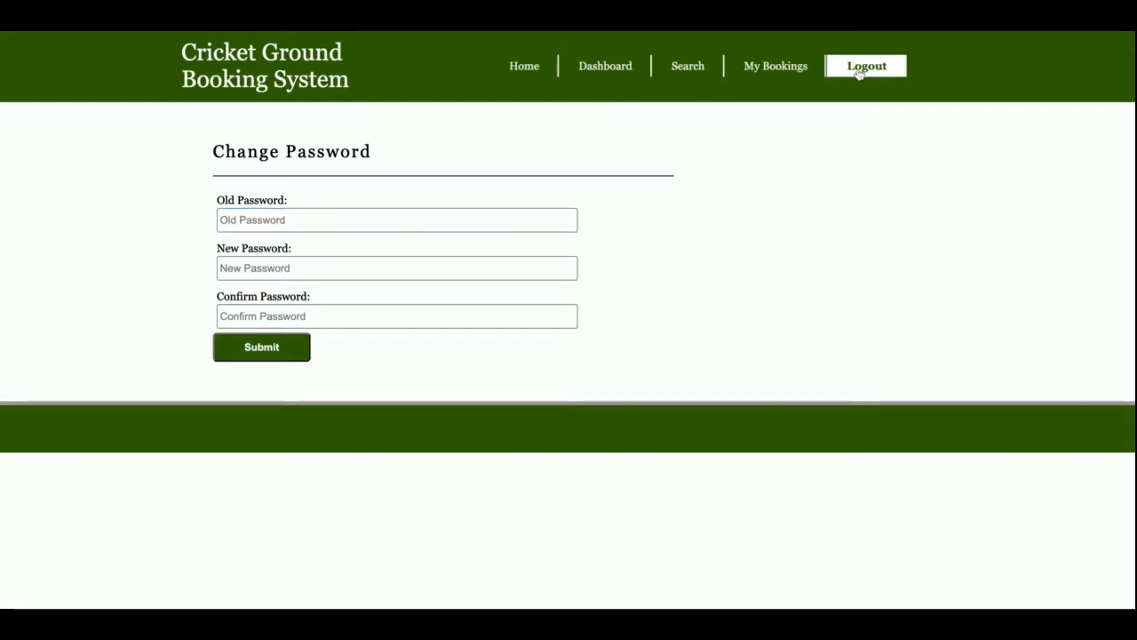
- Log out of the customer account, then attempt to sign in again as customer
{"action": "left_click", "coordinate": [865, 66]}
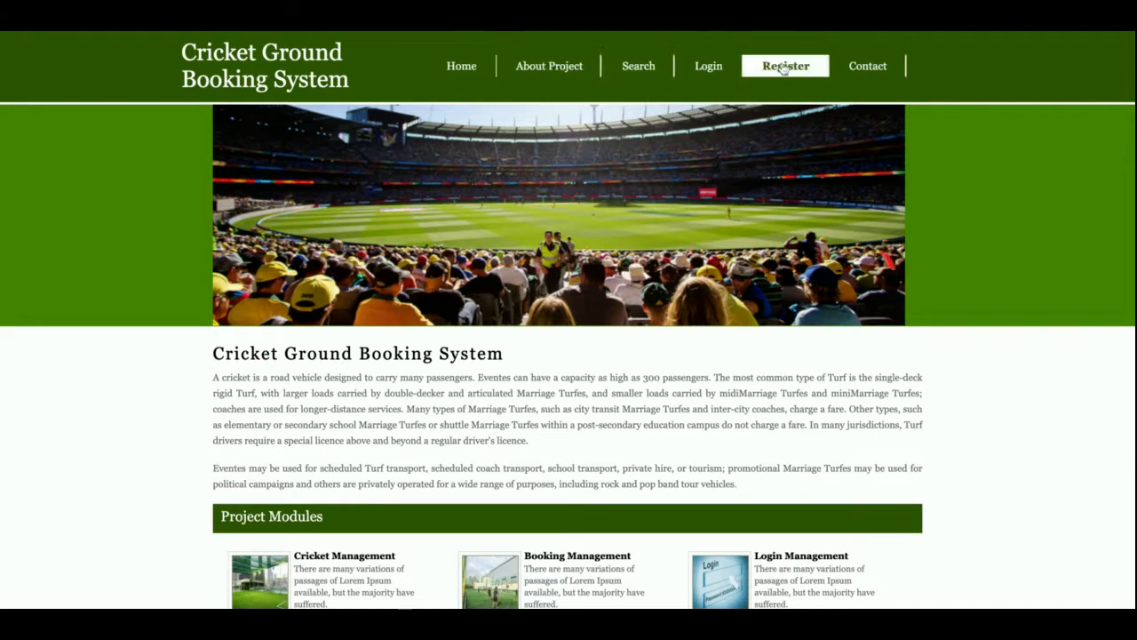
{"action": "left_click", "coordinate": [712, 66]}
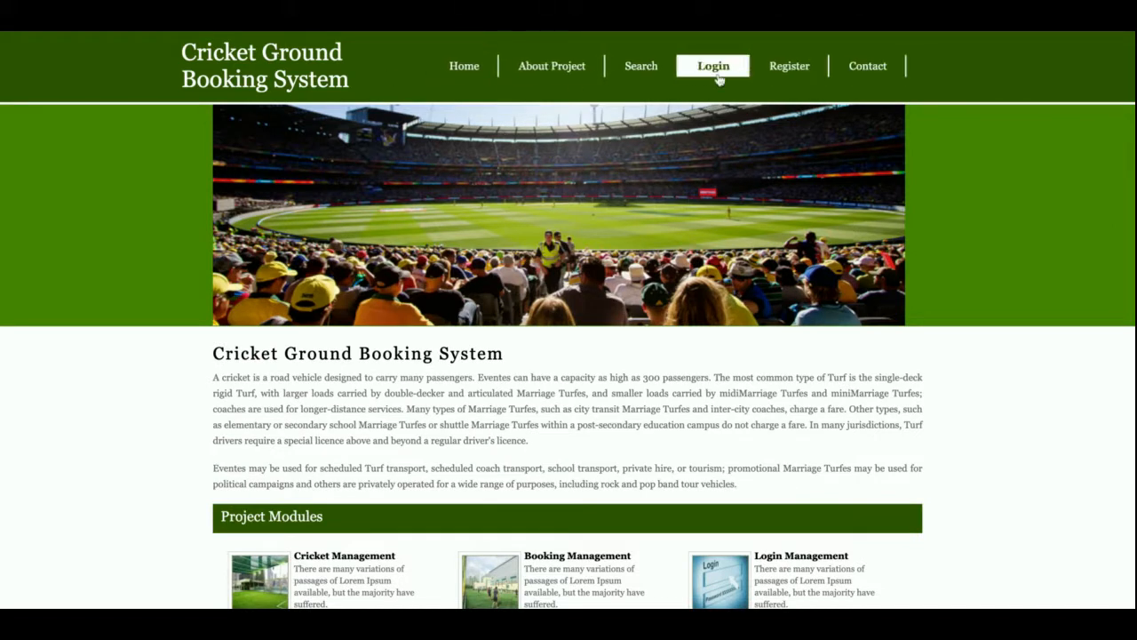
{"action": "left_click", "coordinate": [712, 66]}
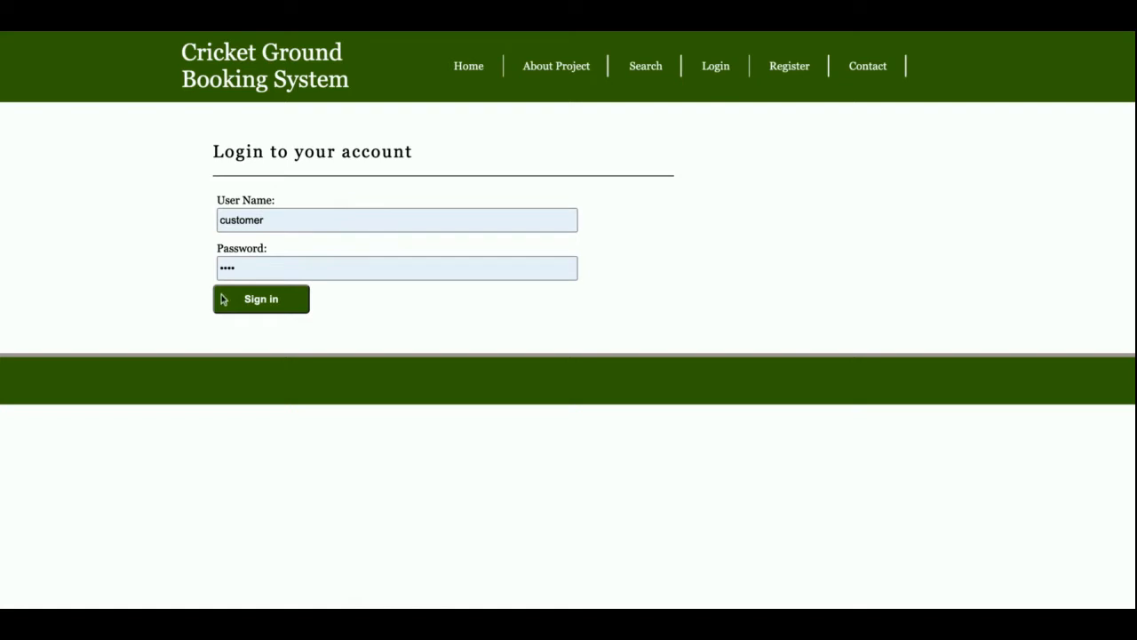
{"action": "left_click", "coordinate": [259, 298]}
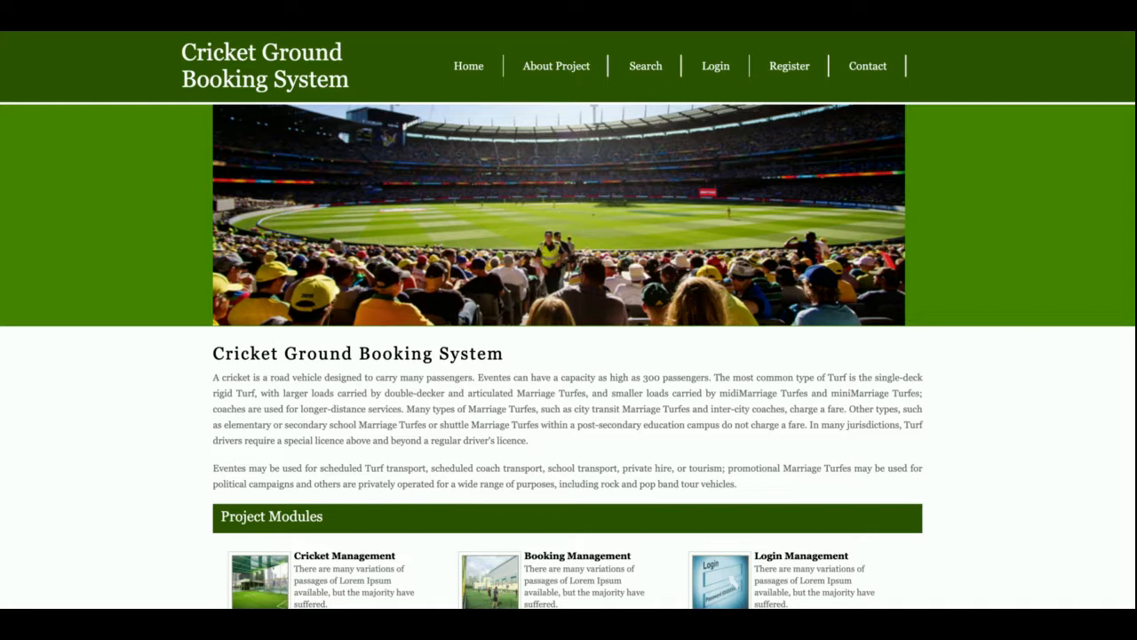
{"action": "mouse_move", "coordinate": [1010, 64]}
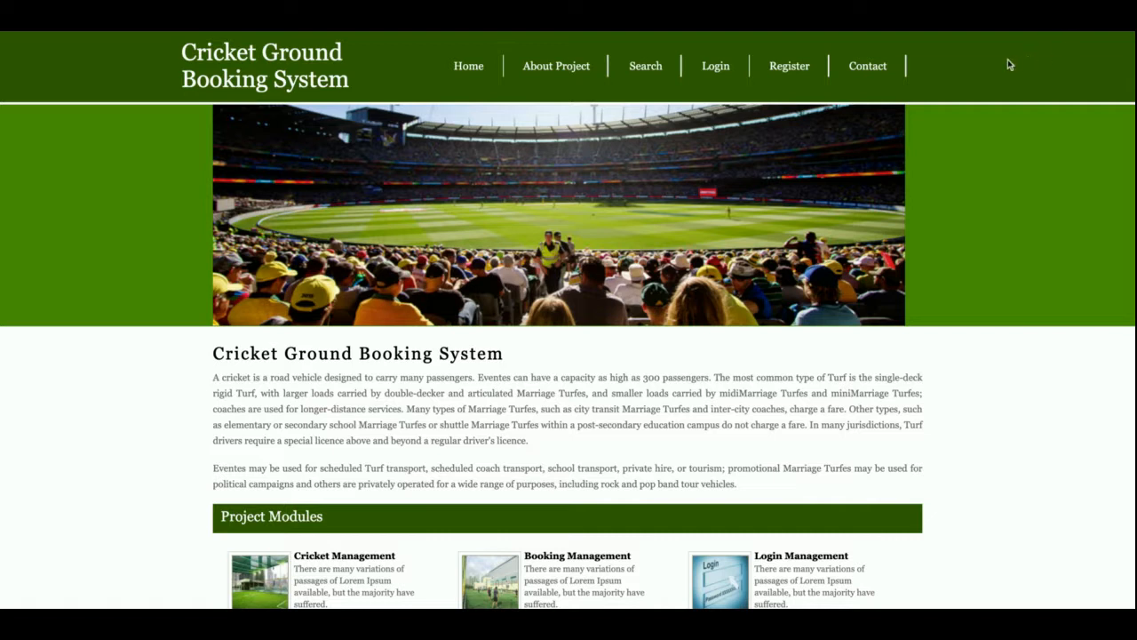